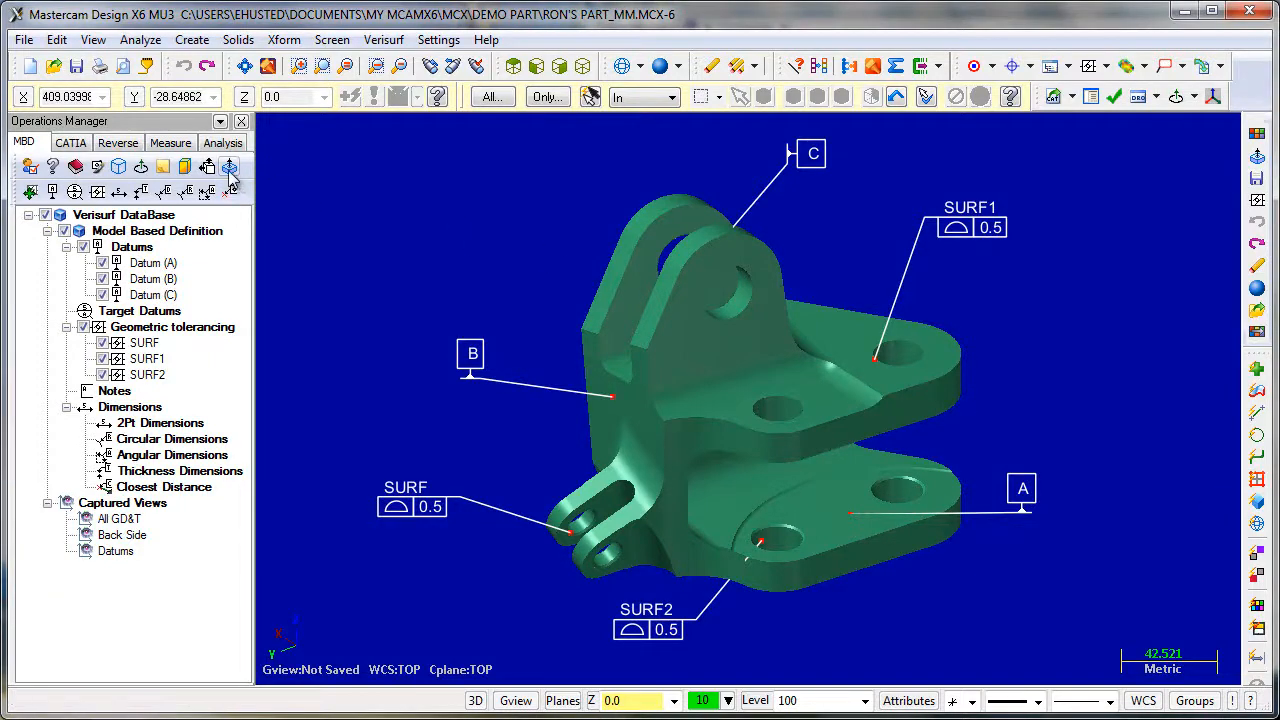
- Launch Auto Hole Axis on the bracket from the Verisurf MBD toolbar
{"action": "left_click", "coordinate": [229, 166]}
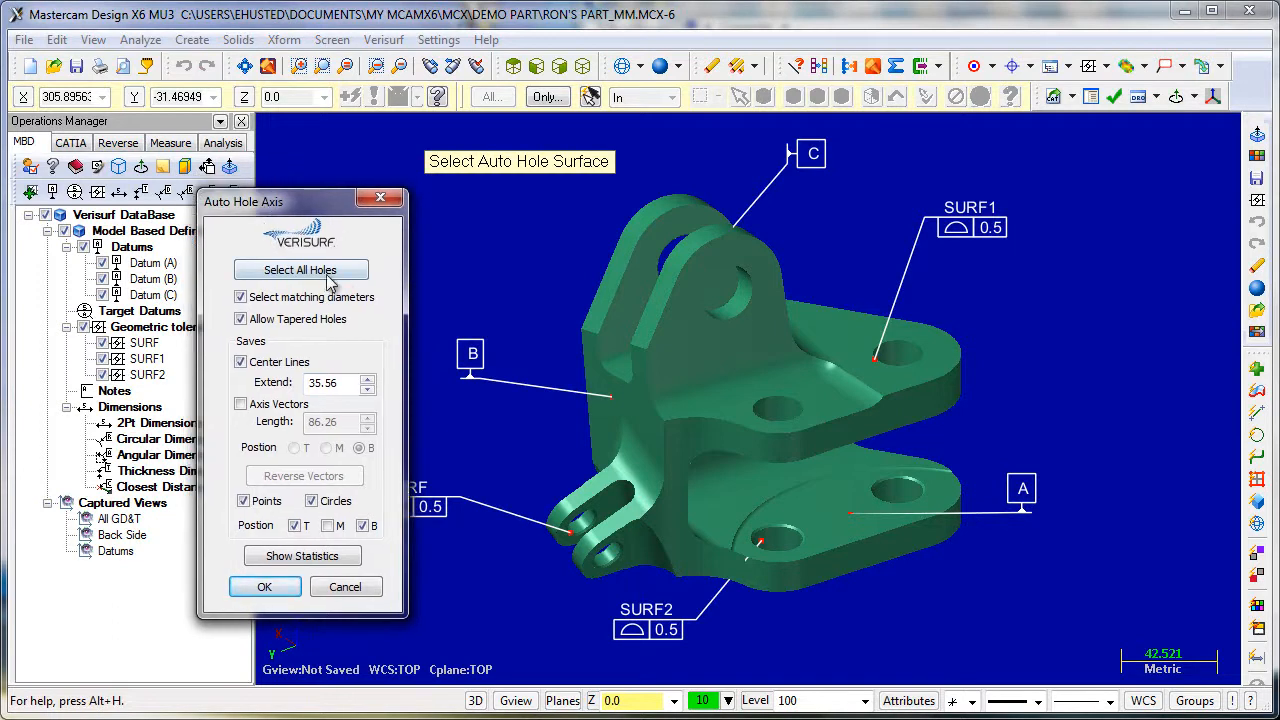
- Mark all 24 bracket holes with extend 45.72 and review the statistics report
{"action": "left_click", "coordinate": [301, 269]}
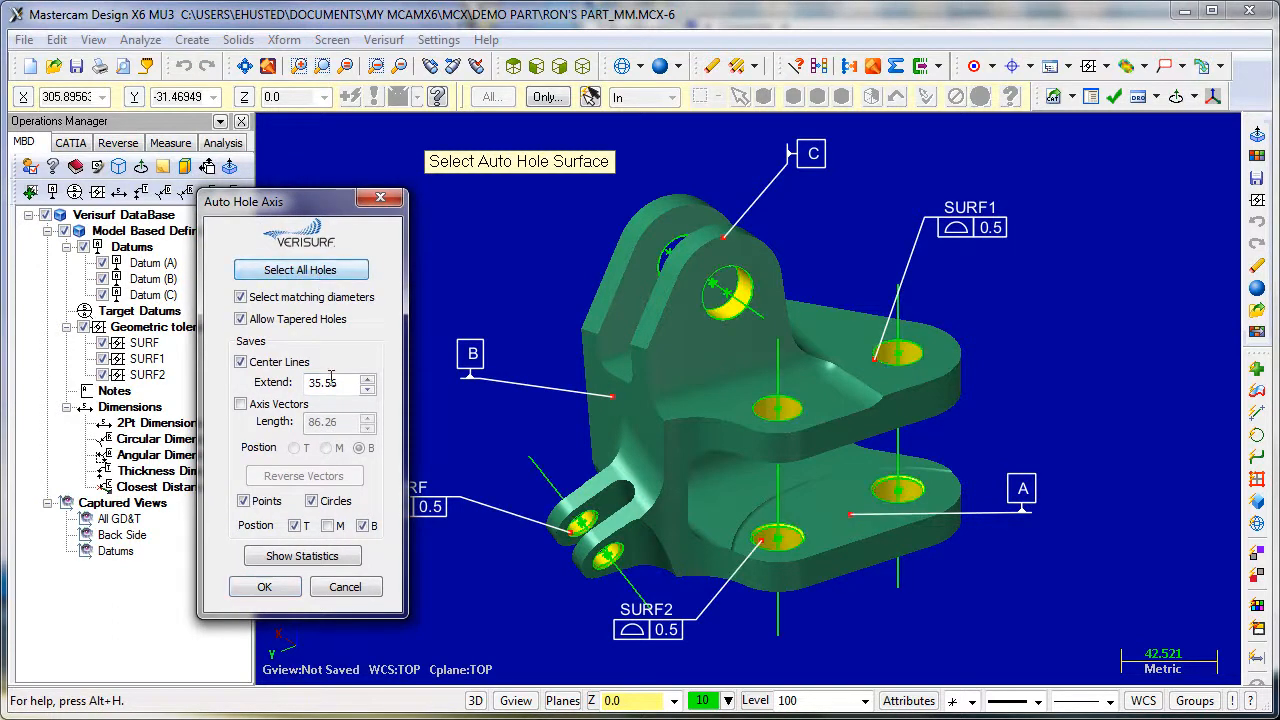
{"action": "type", "text": "45.72"}
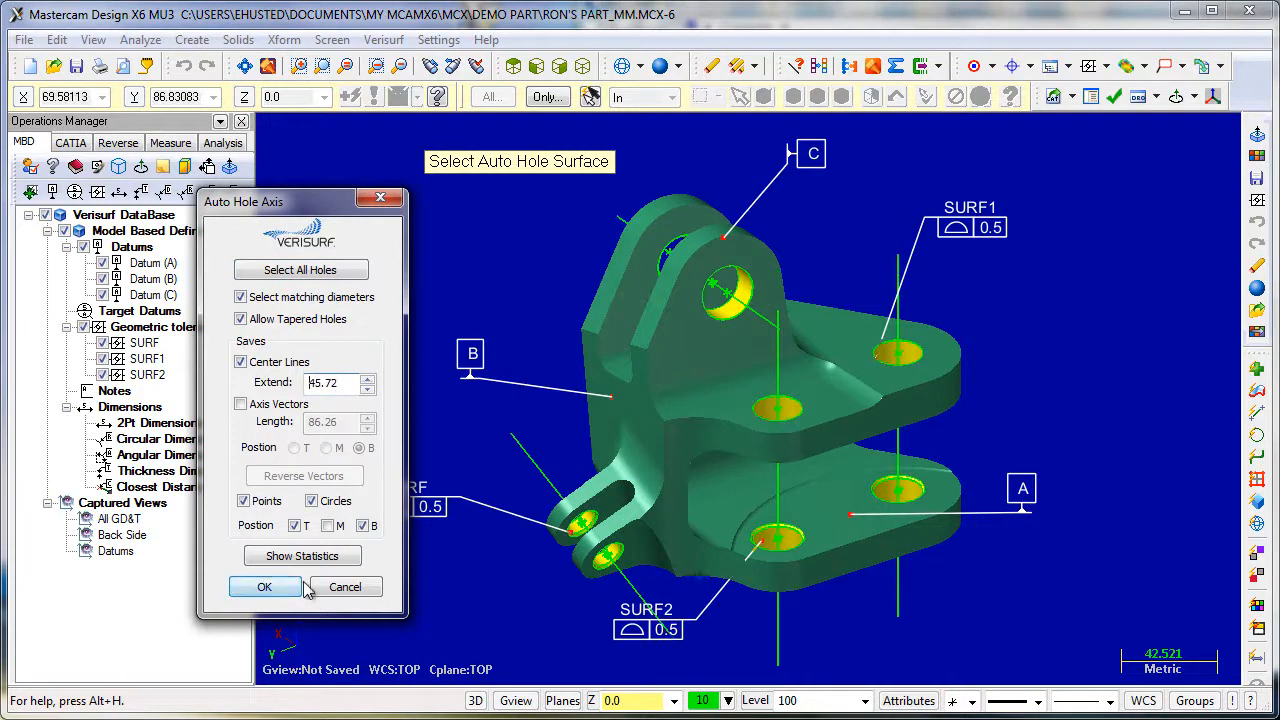
{"action": "left_click", "coordinate": [302, 555]}
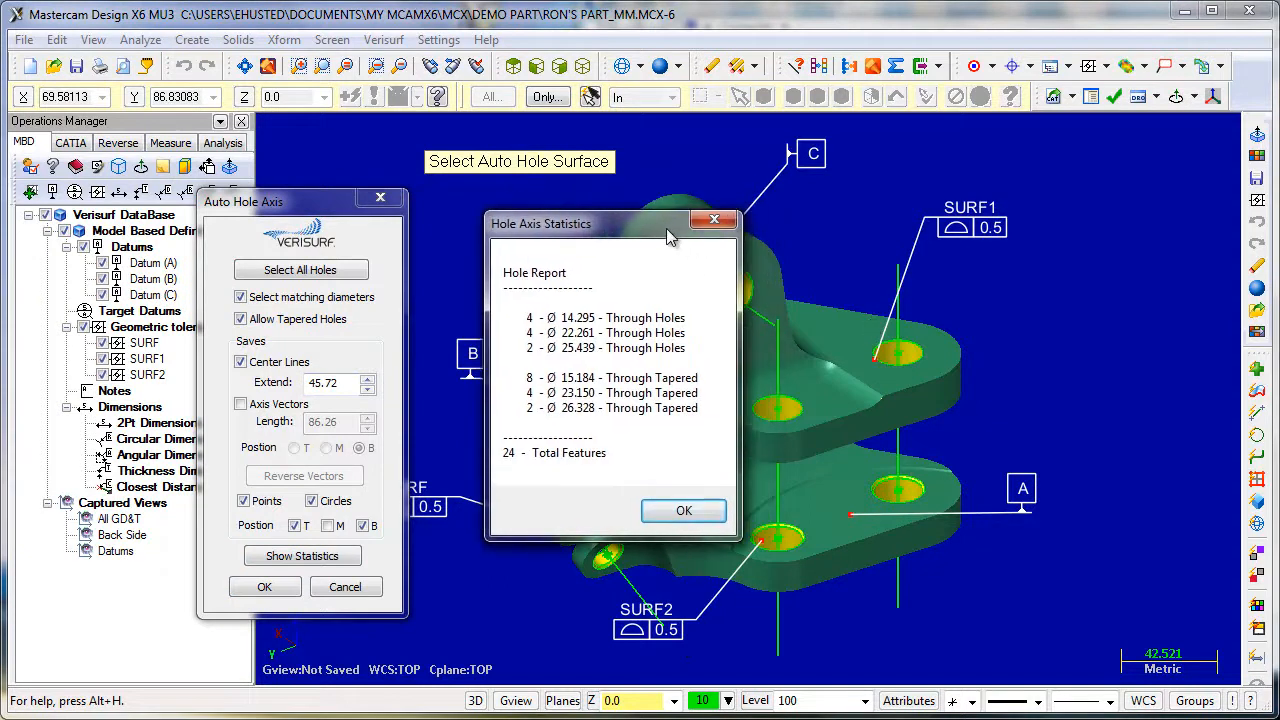
{"action": "left_click", "coordinate": [683, 510]}
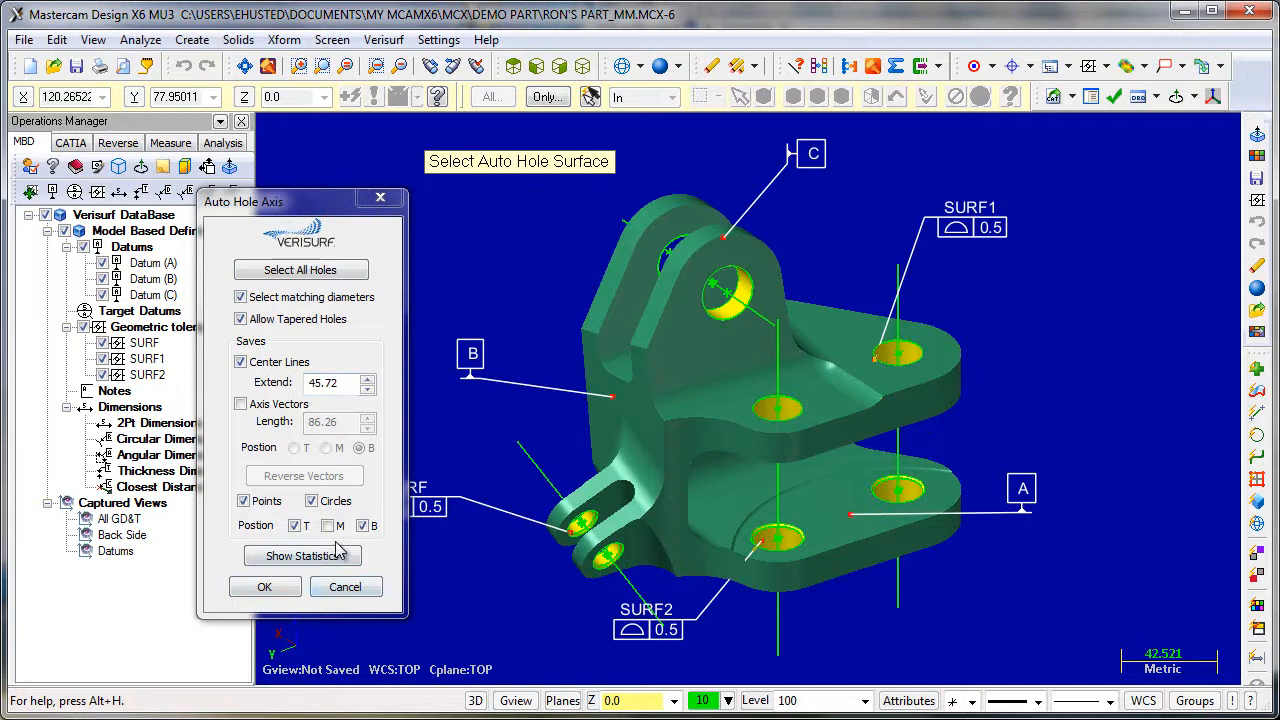
- Accept the hole centerlines and show the bracket's Back Side captured view
{"action": "left_click", "coordinate": [362, 525]}
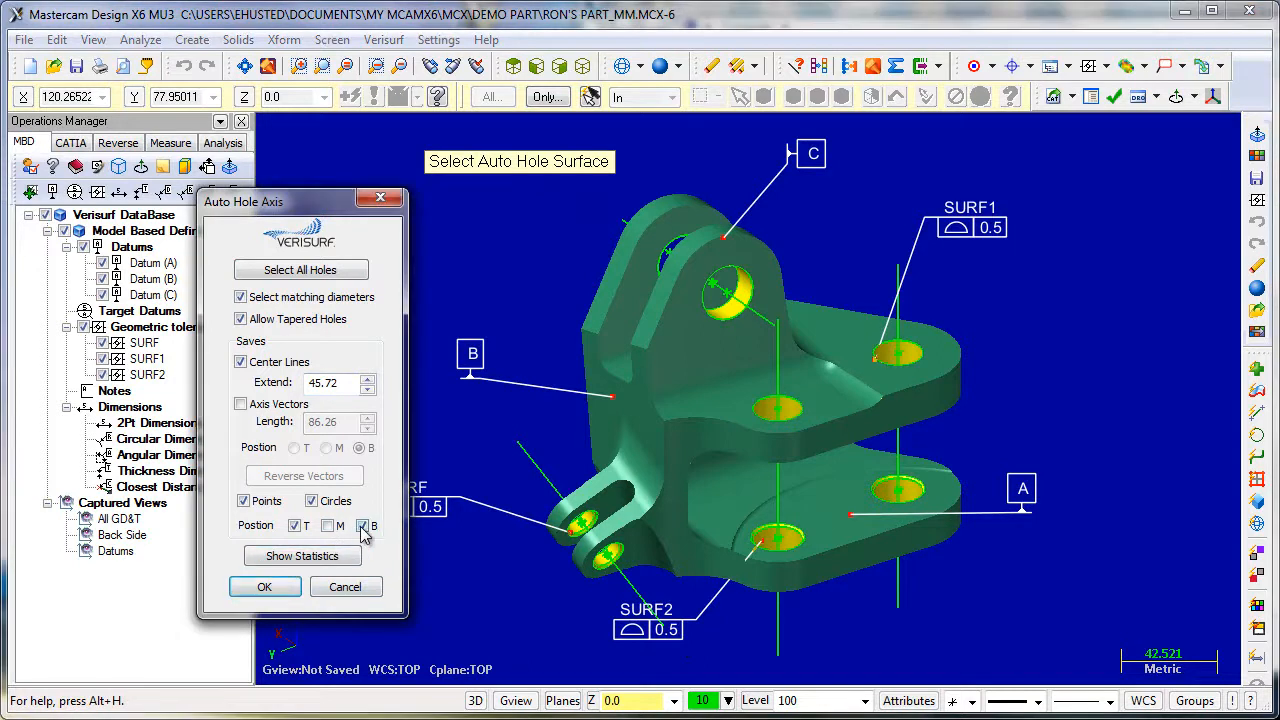
{"action": "left_click", "coordinate": [352, 525]}
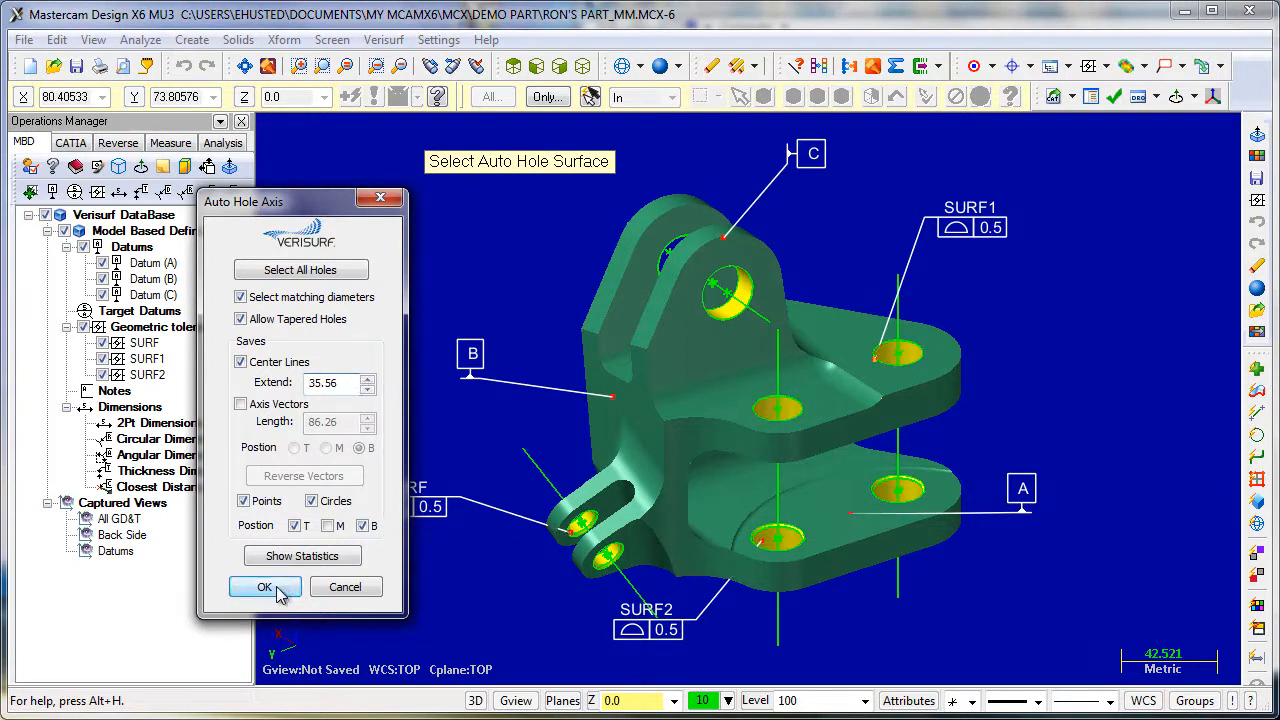
{"action": "left_click", "coordinate": [264, 587]}
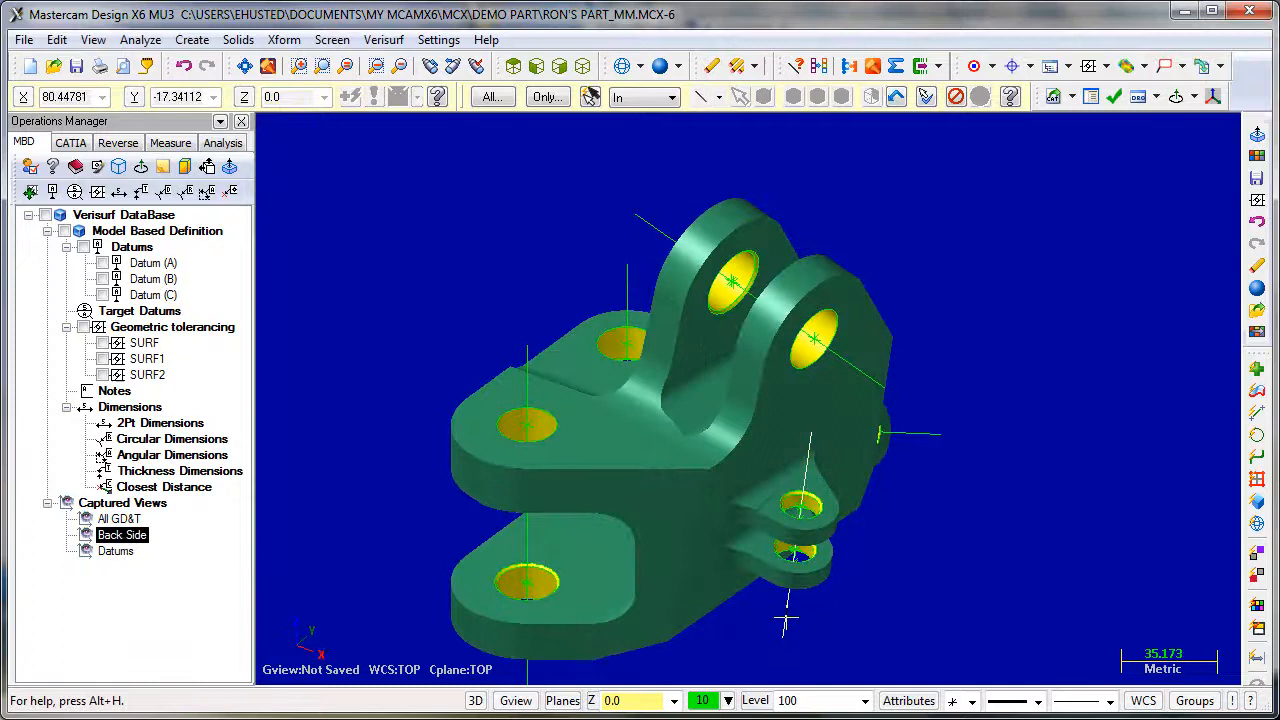
- Color the bracket's hole surfaces red and begin opening the next test part
{"action": "left_click", "coordinate": [111, 551]}
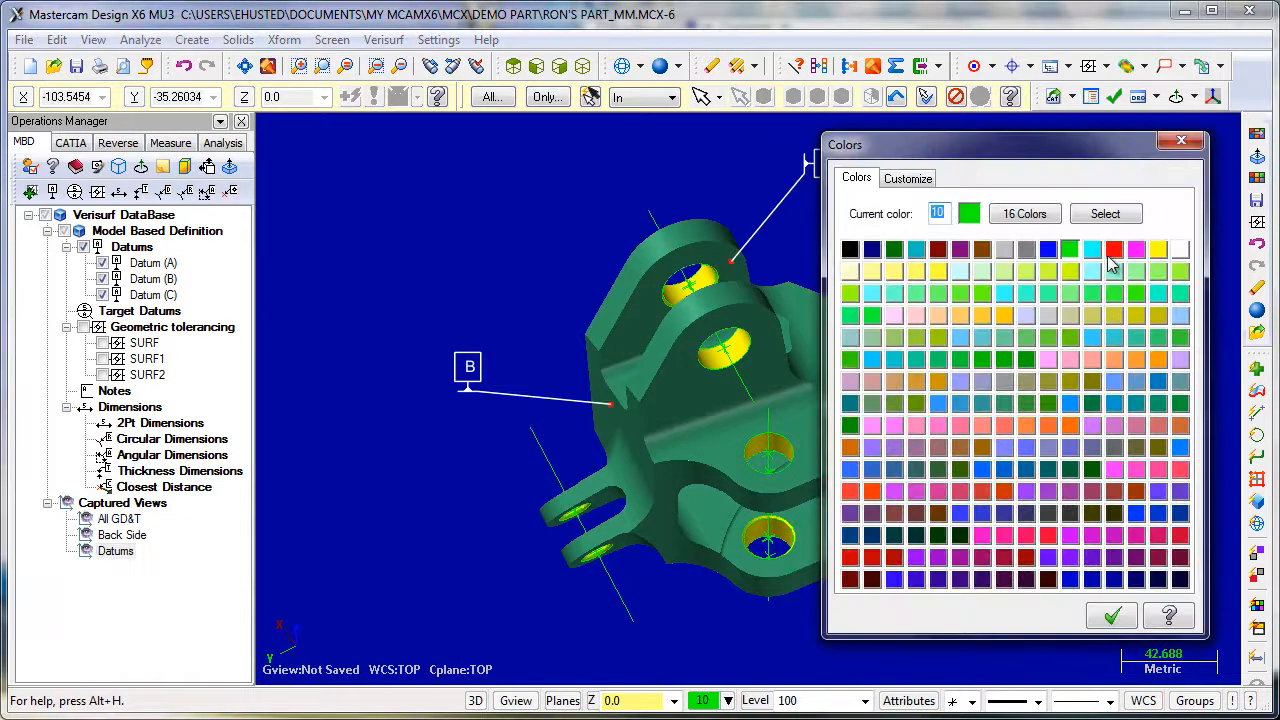
{"action": "left_click", "coordinate": [1111, 615]}
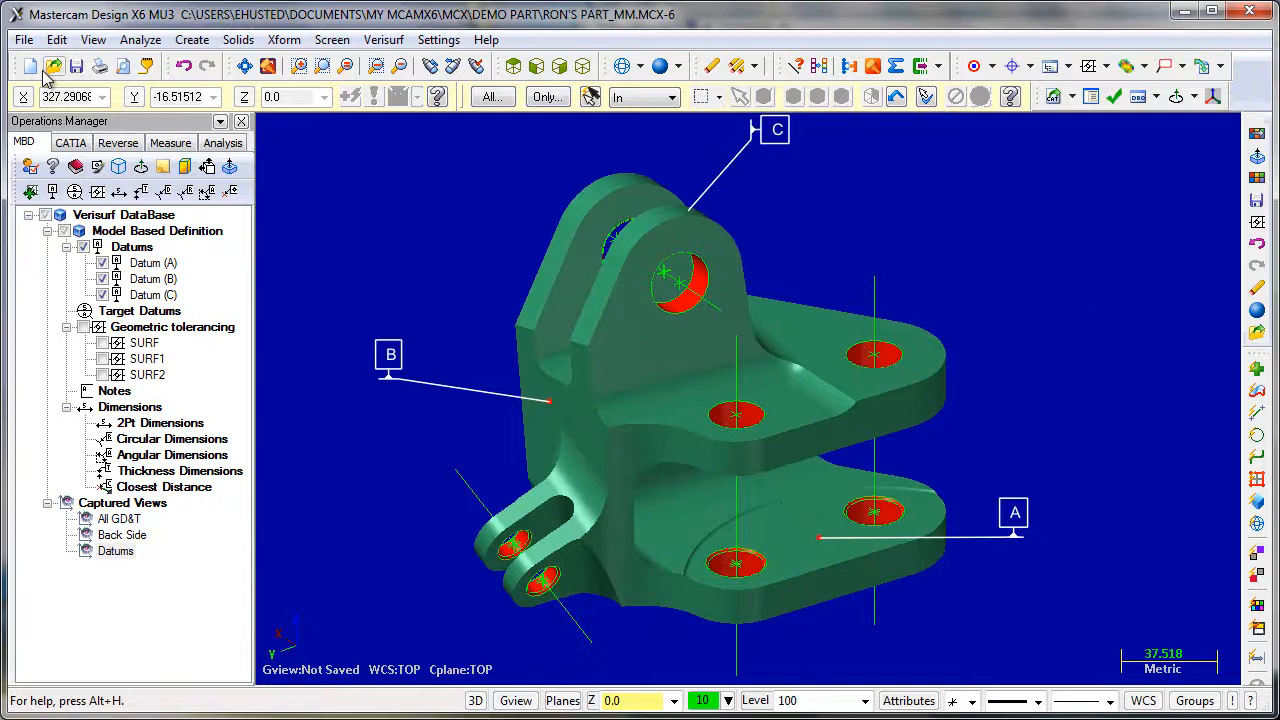
{"action": "left_click", "coordinate": [17, 39]}
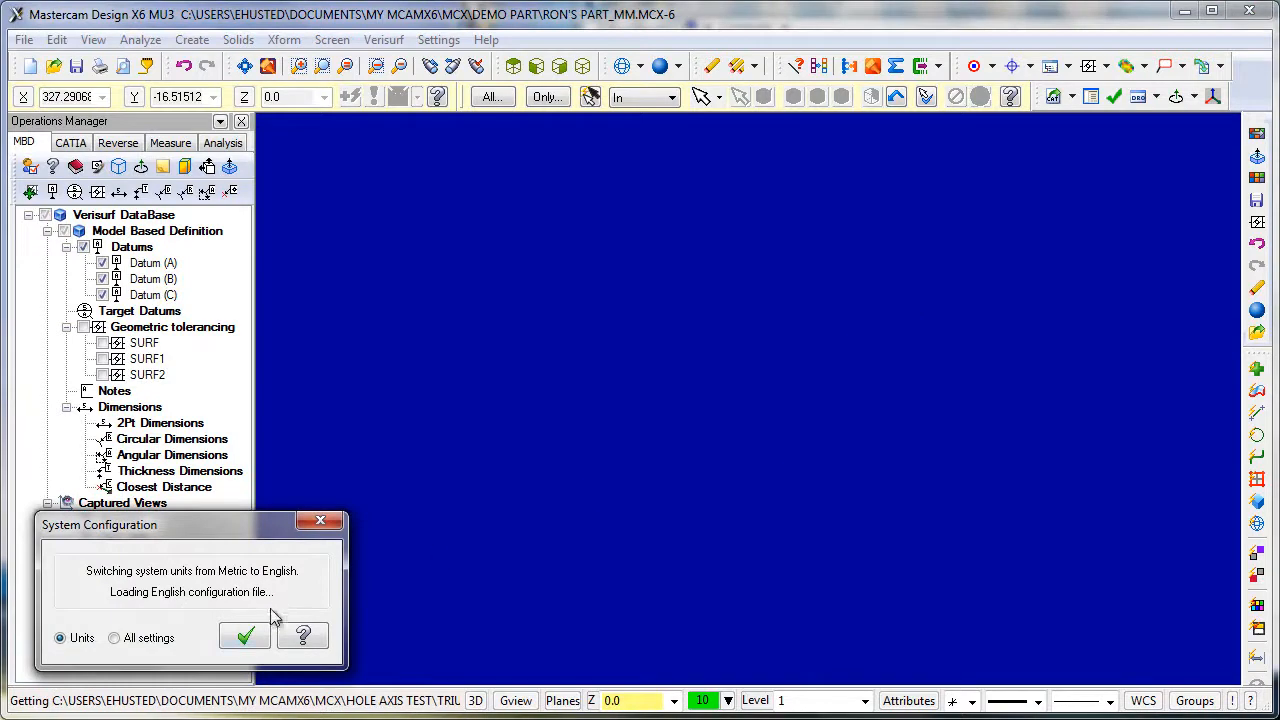
- Switch to English units and centerline all 1180 TRIUMPH_374 holes with extend 3
{"action": "left_click", "coordinate": [245, 635]}
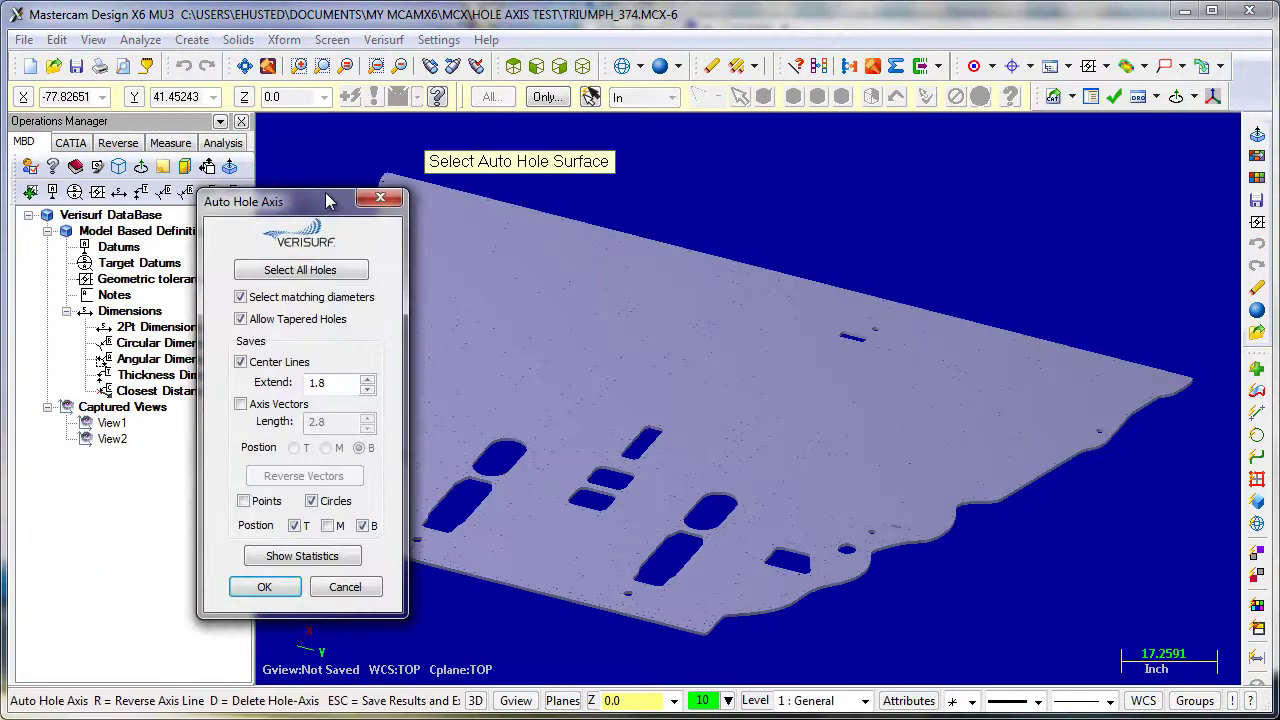
{"action": "left_click", "coordinate": [301, 269]}
{"action": "type", "text": "2.4"}
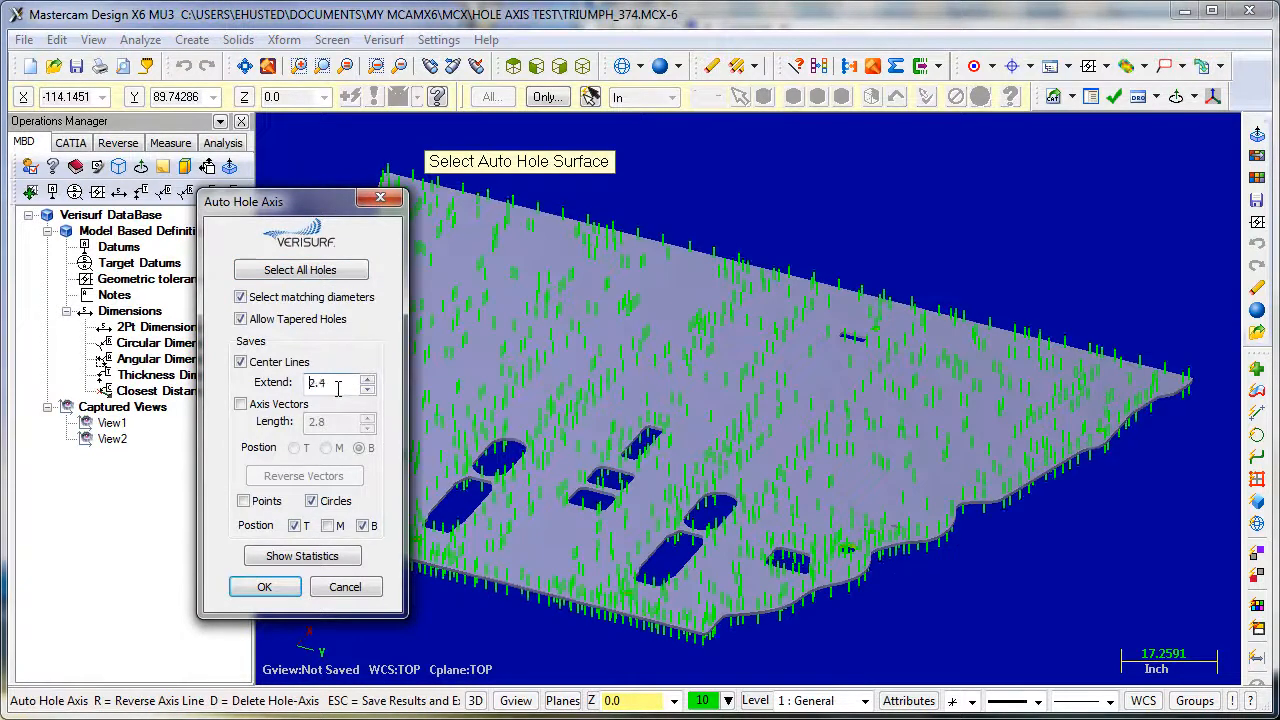
{"action": "type", "text": "3"}
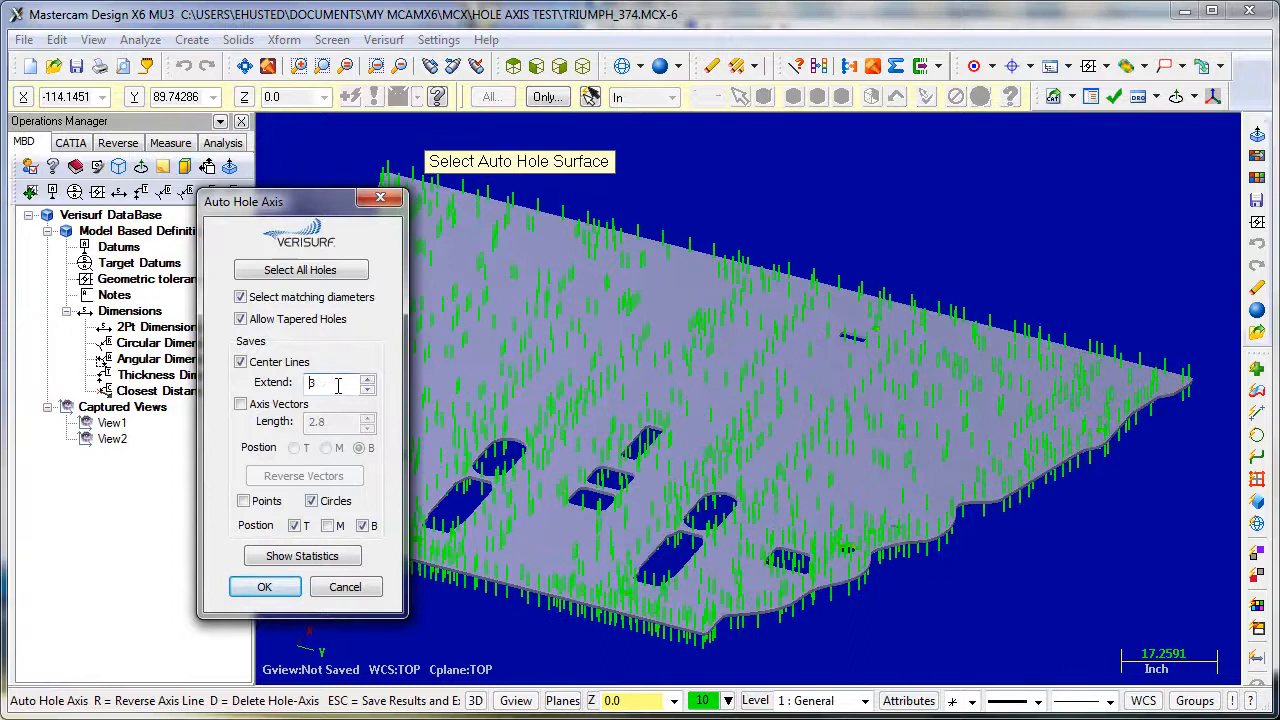
{"action": "left_click", "coordinate": [302, 555]}
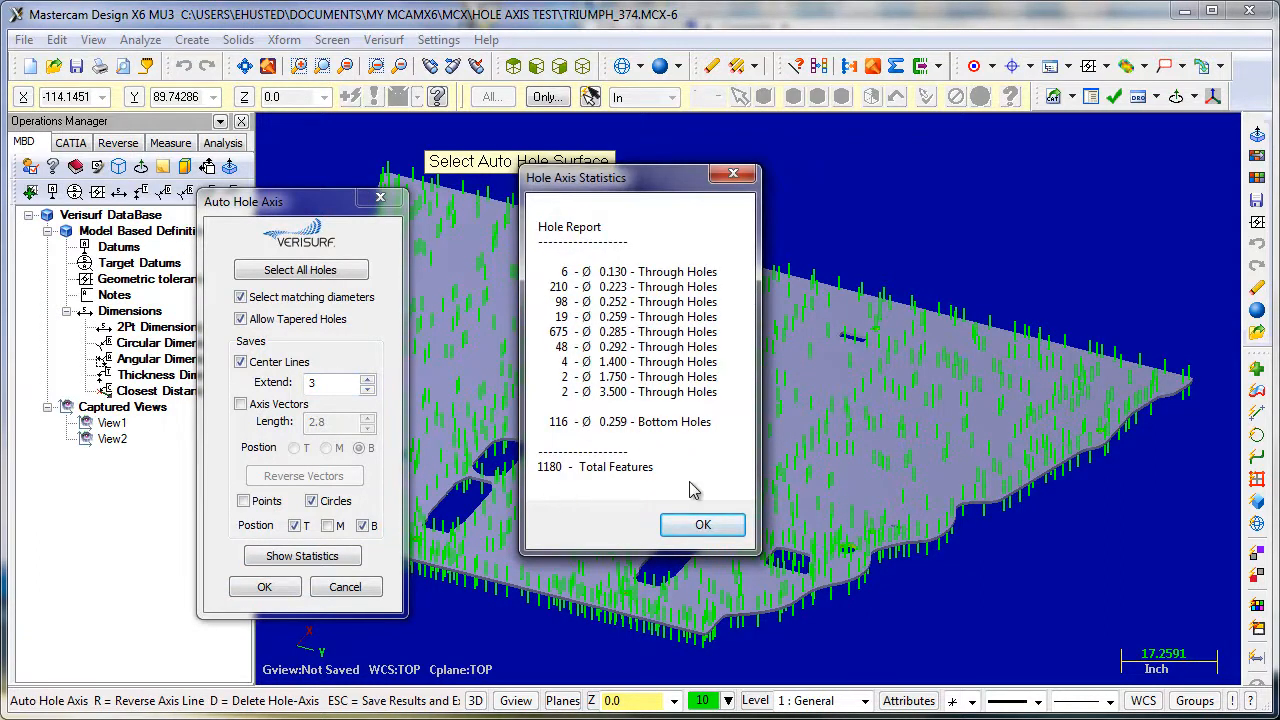
{"action": "left_click", "coordinate": [702, 524]}
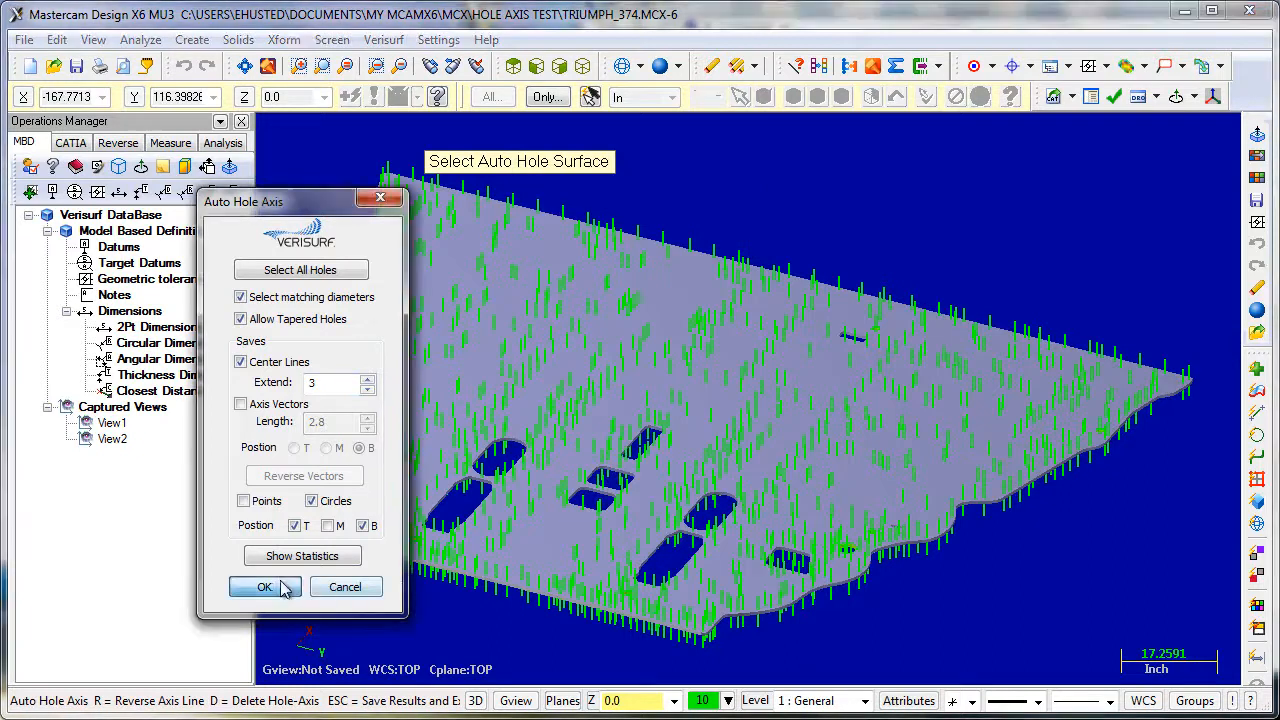
{"action": "left_click", "coordinate": [264, 587]}
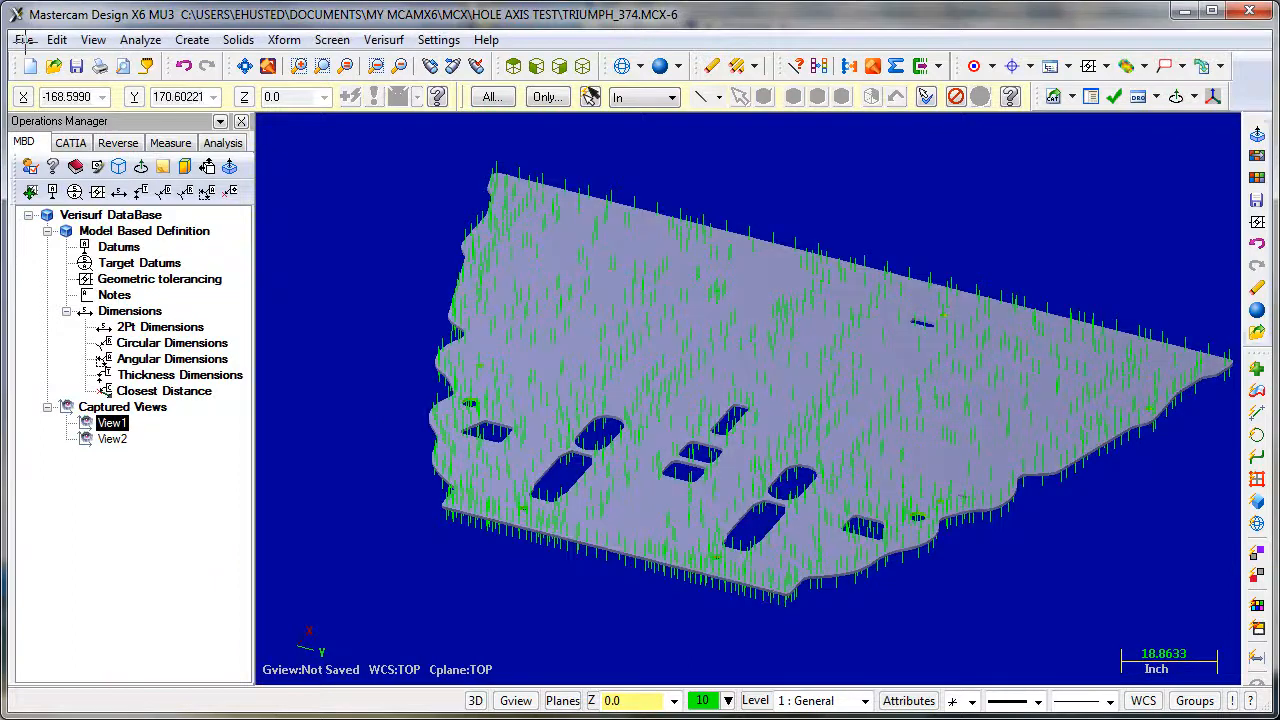
- Open ARM LEFT.MCX-6 from Hole Axis Test, showing datums A1–A6
{"action": "left_click", "coordinate": [26, 40]}
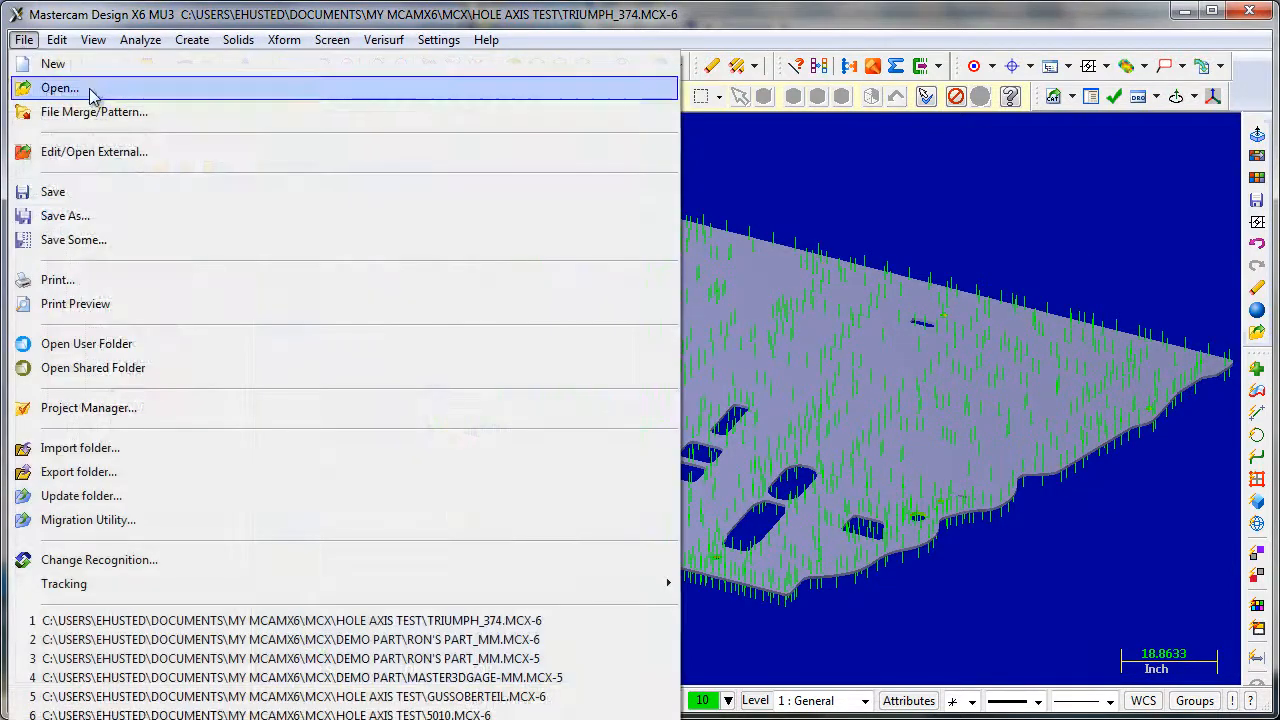
{"action": "left_click", "coordinate": [56, 88]}
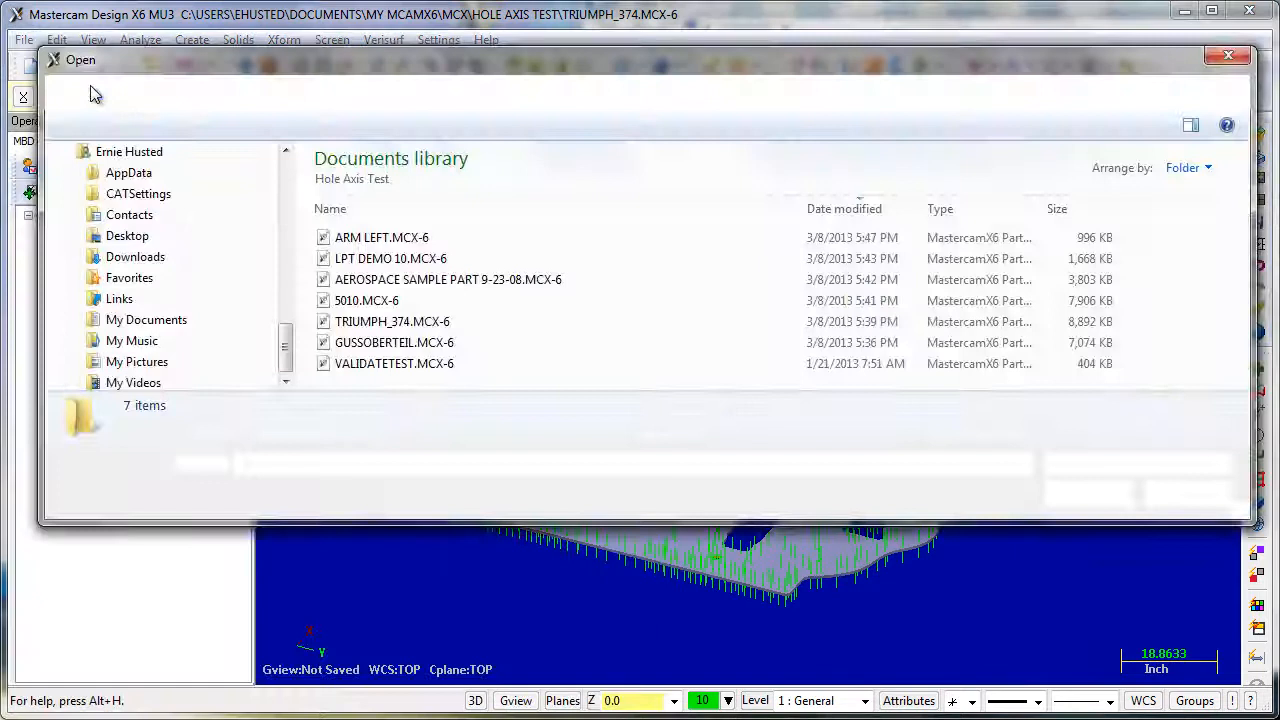
{"action": "left_click", "coordinate": [381, 237]}
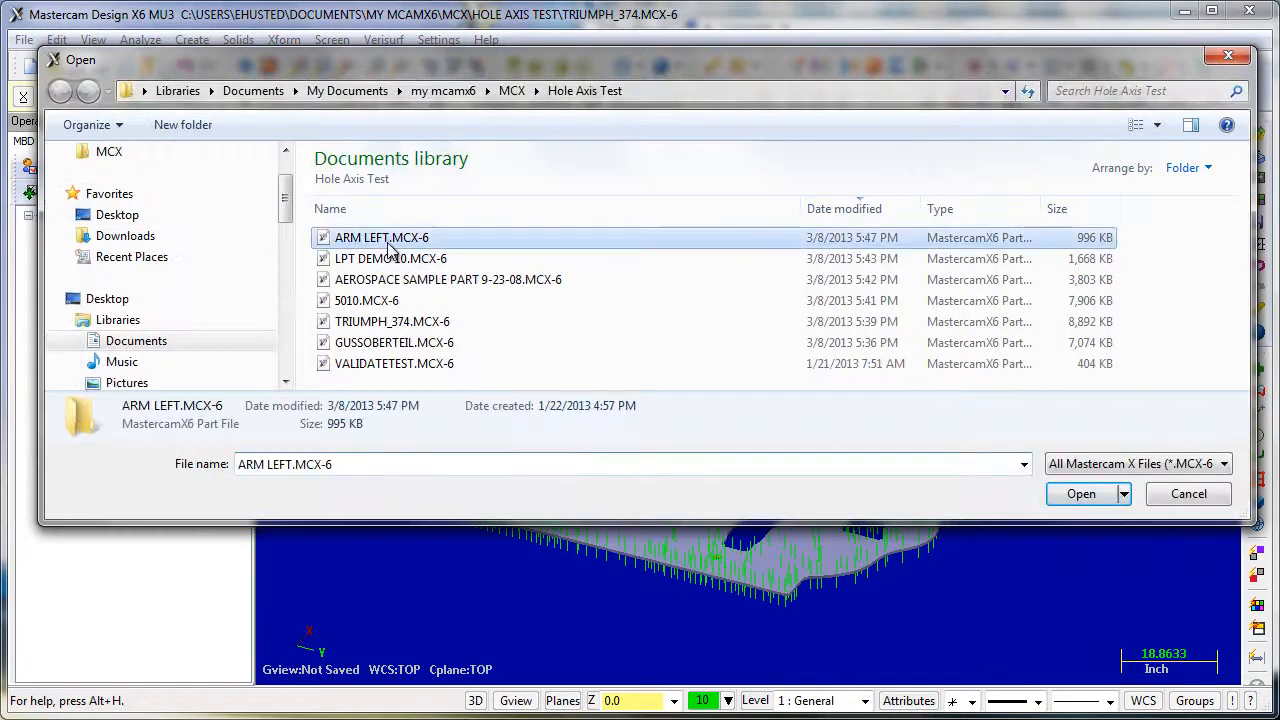
{"action": "left_click", "coordinate": [1080, 494]}
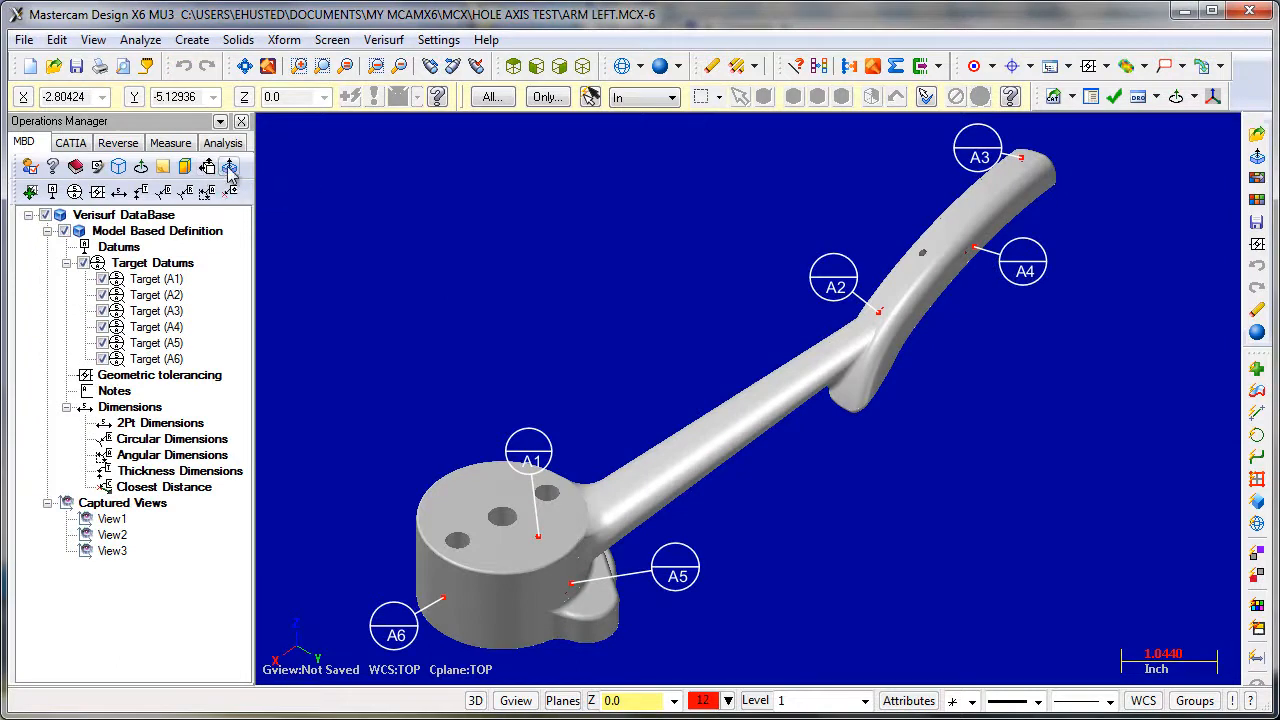
- Centerline ARM LEFT's six holes, review the 6-feature report, and view from View1
{"action": "left_click", "coordinate": [229, 166]}
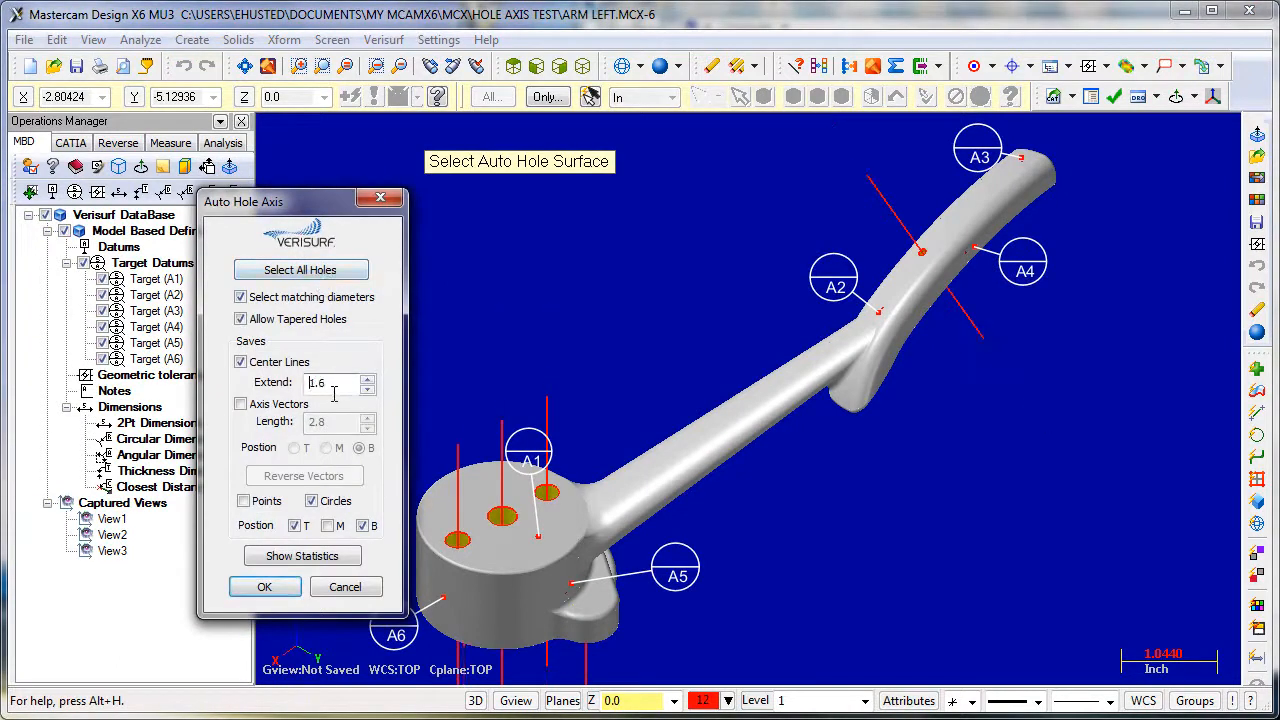
{"action": "left_click", "coordinate": [302, 555]}
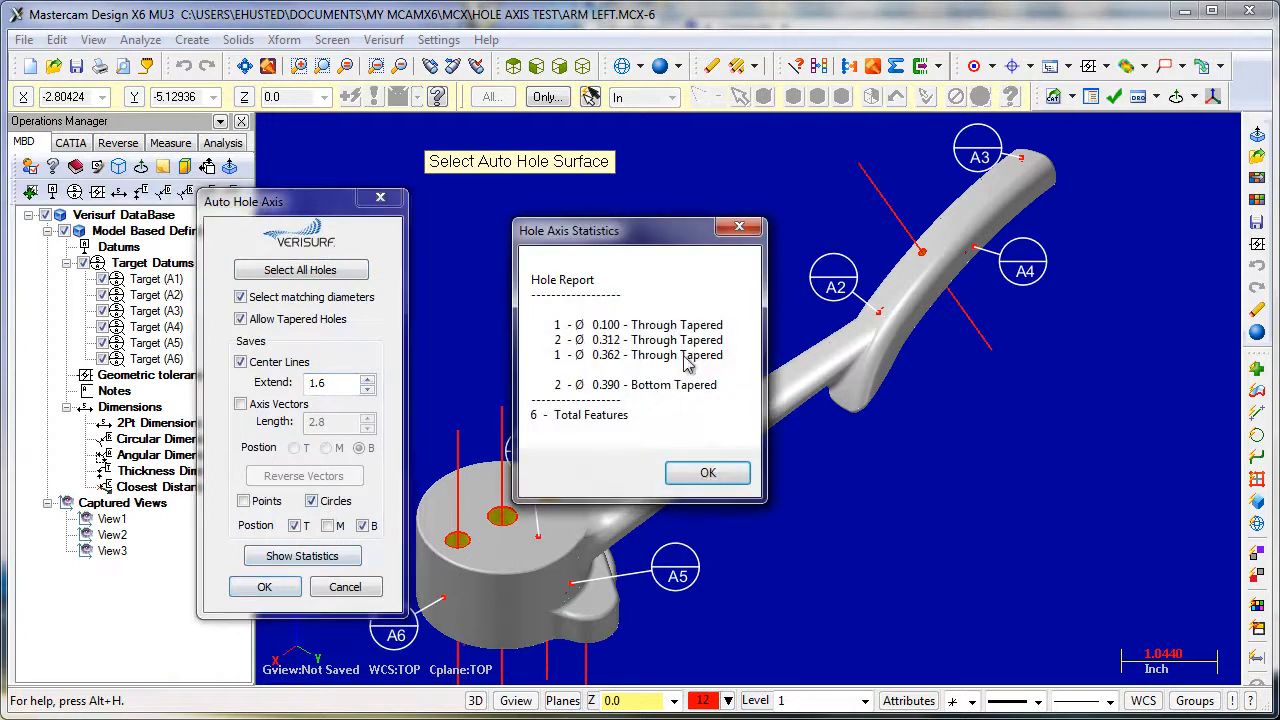
{"action": "mouse_move", "coordinate": [680, 460]}
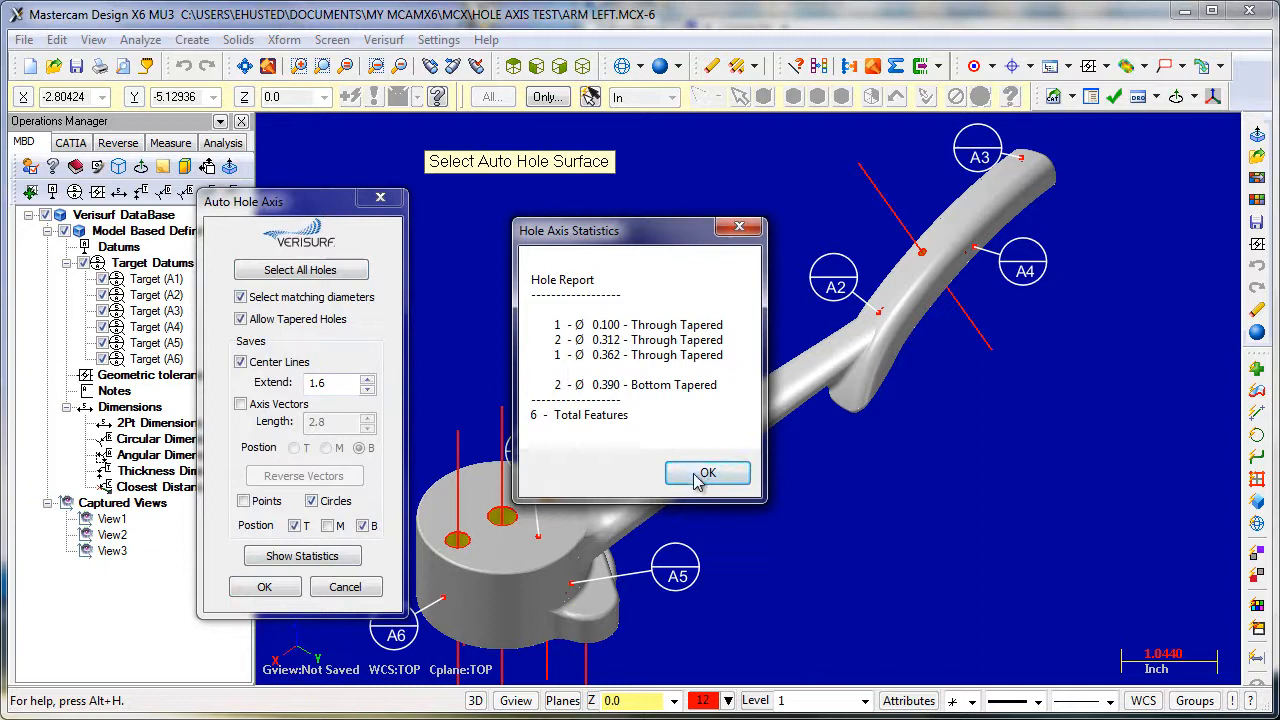
{"action": "left_click", "coordinate": [708, 473]}
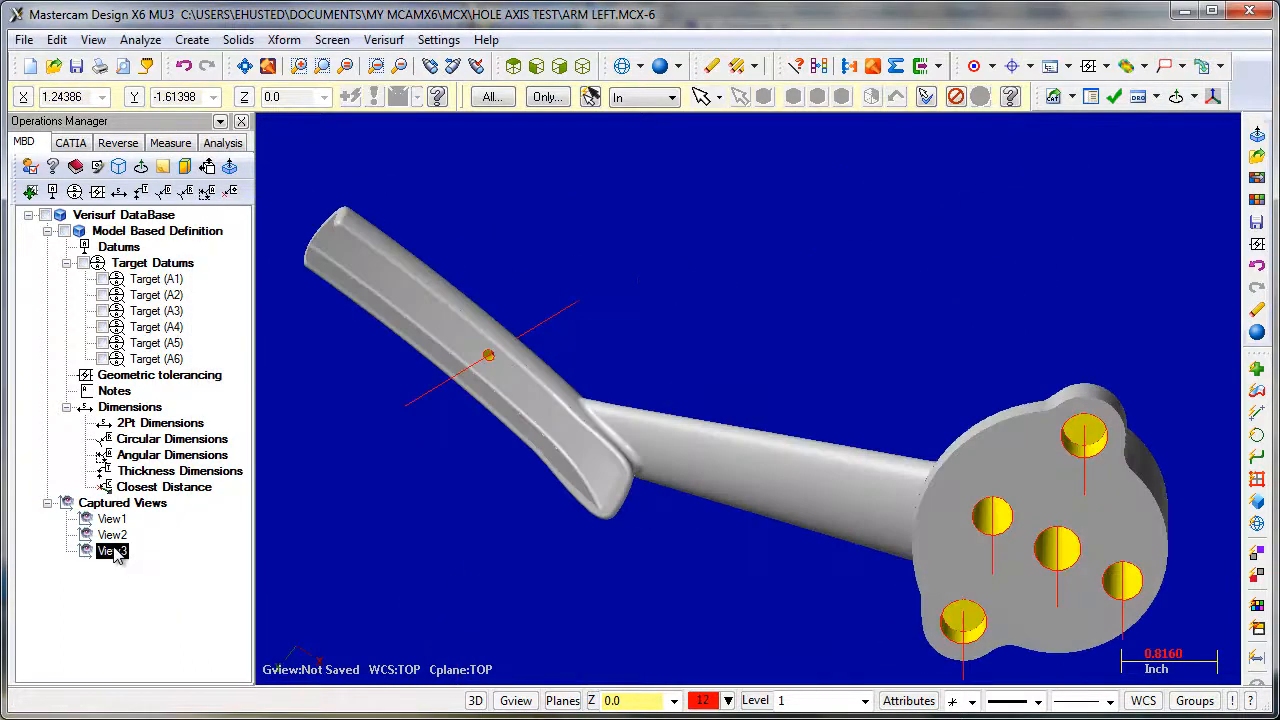
{"action": "left_click", "coordinate": [108, 535]}
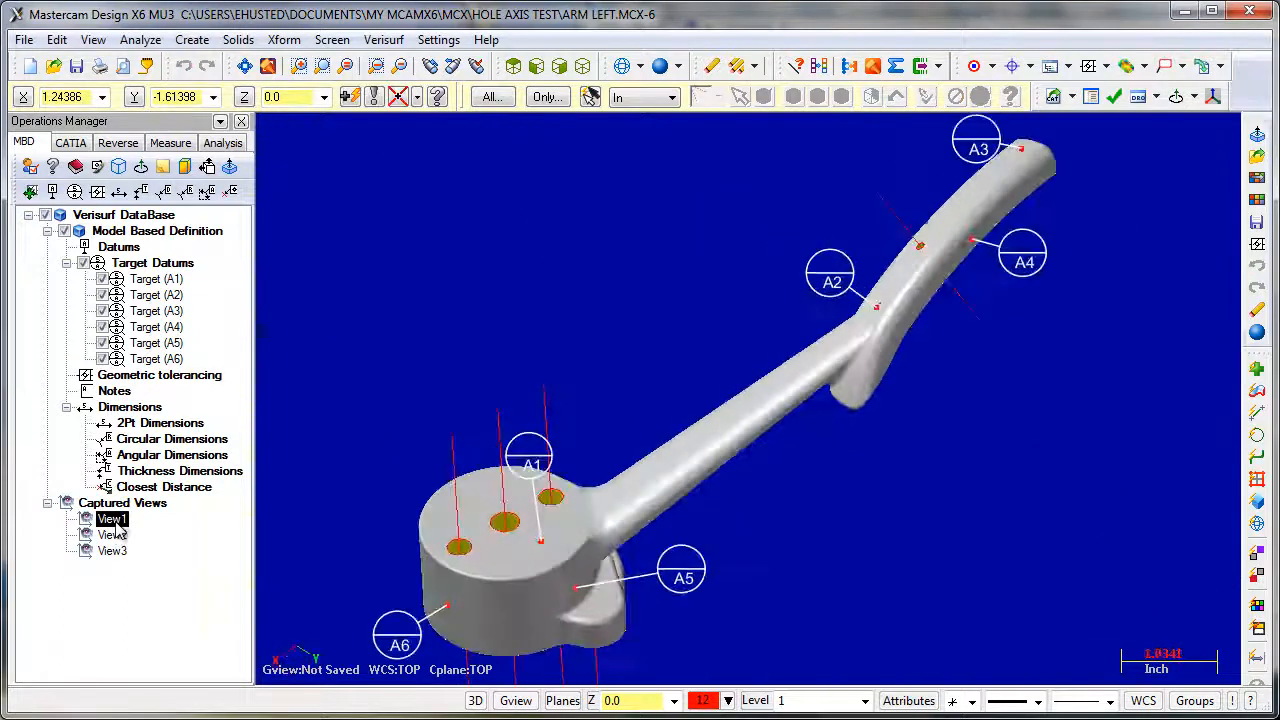
{"action": "left_click", "coordinate": [15, 39]}
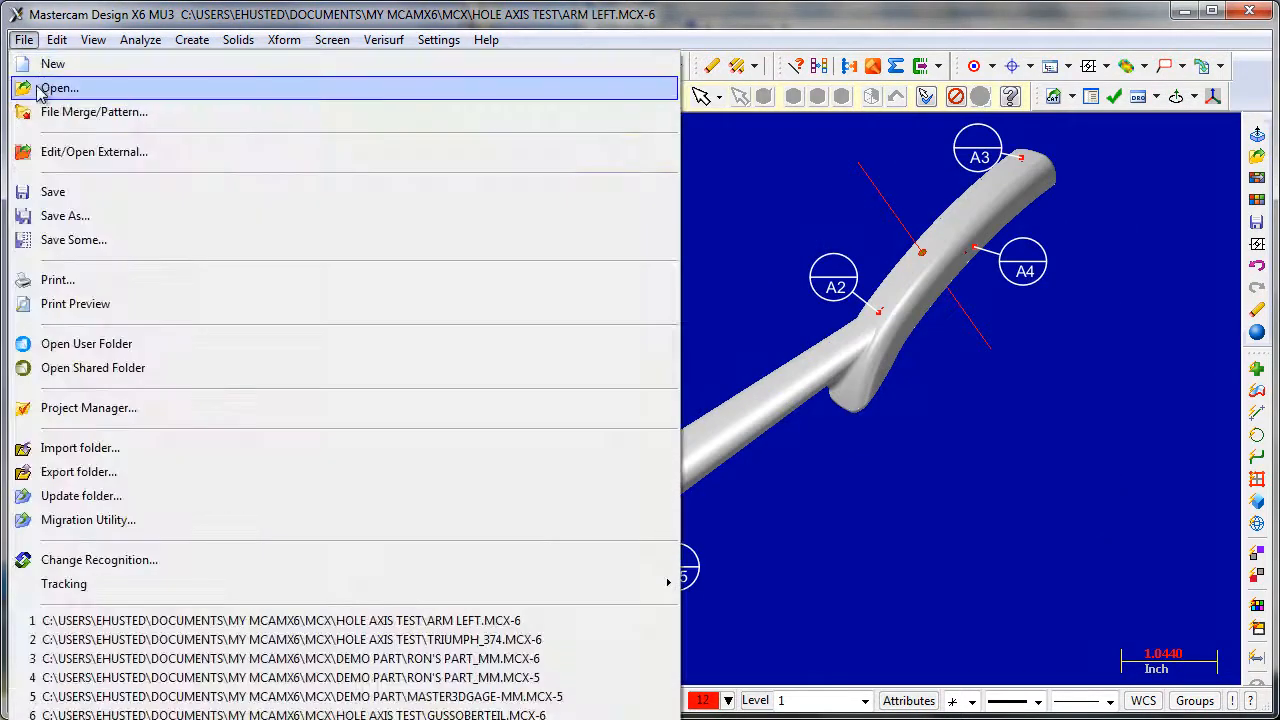
- Open AEROSPACE SAMPLE PART 9-23-08.MCX-6 without saving ARM LEFT's changes
{"action": "left_click", "coordinate": [58, 87]}
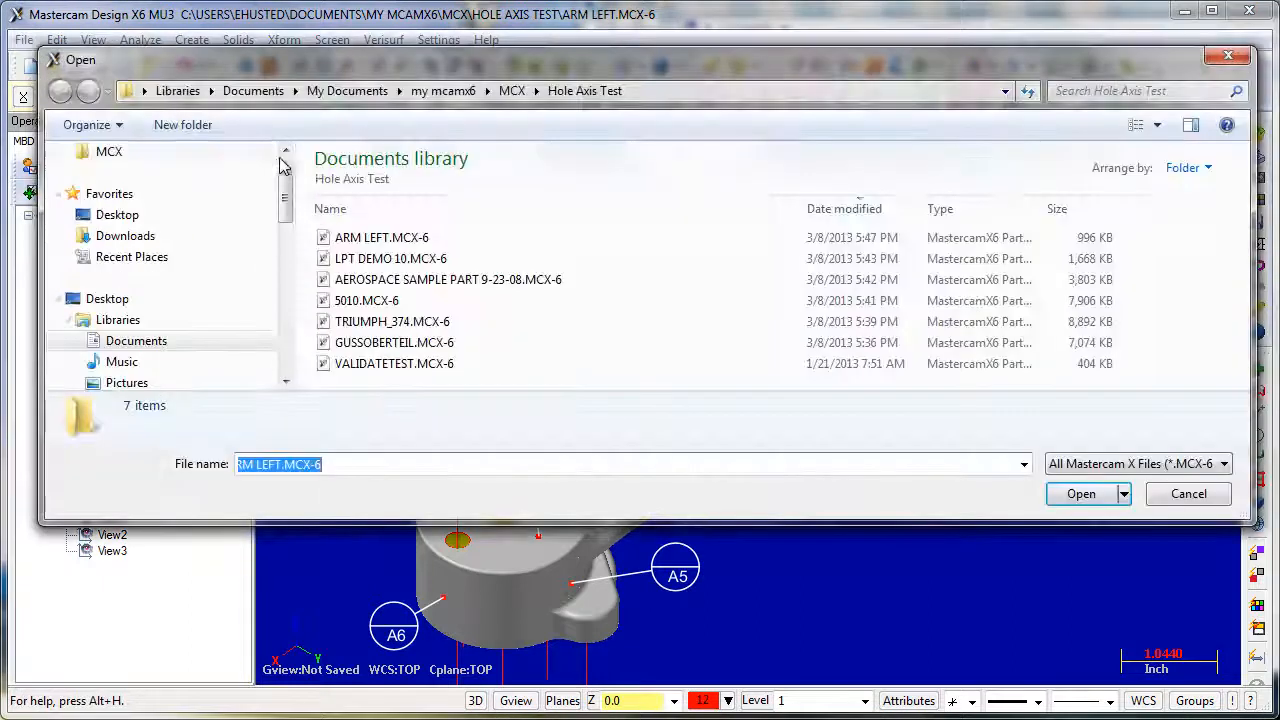
{"action": "left_click", "coordinate": [1080, 494]}
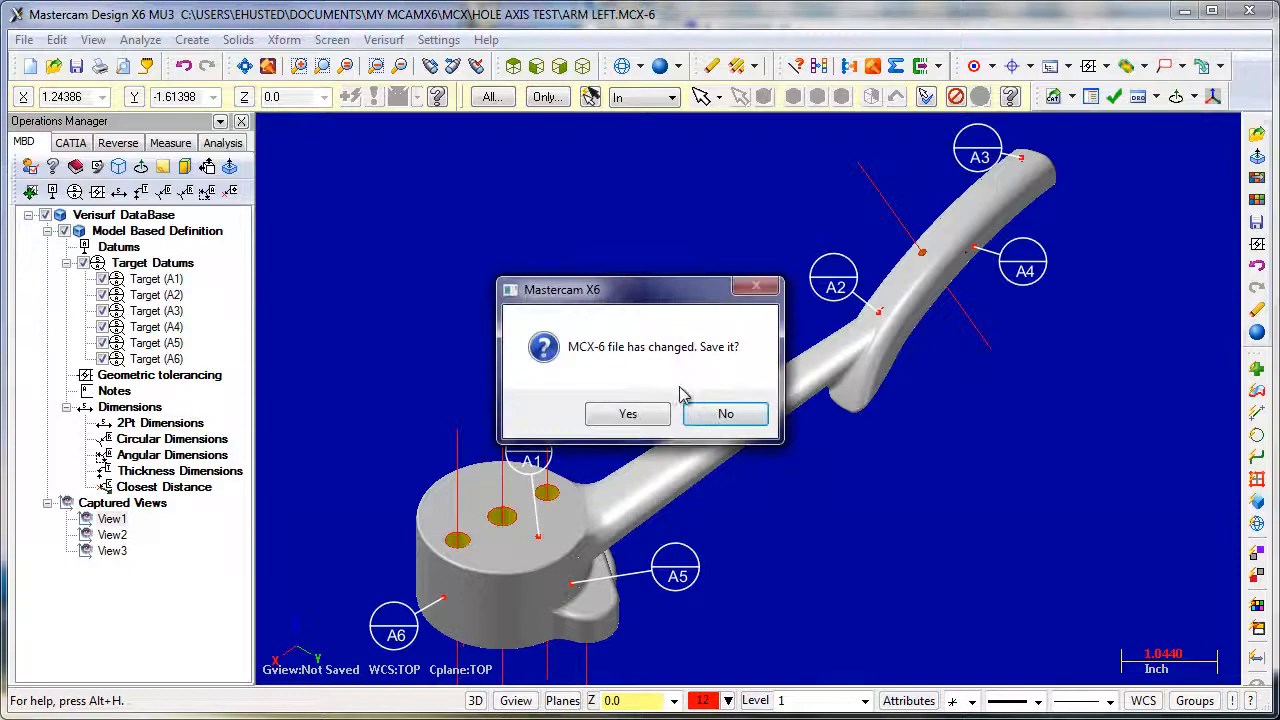
{"action": "left_click", "coordinate": [725, 413]}
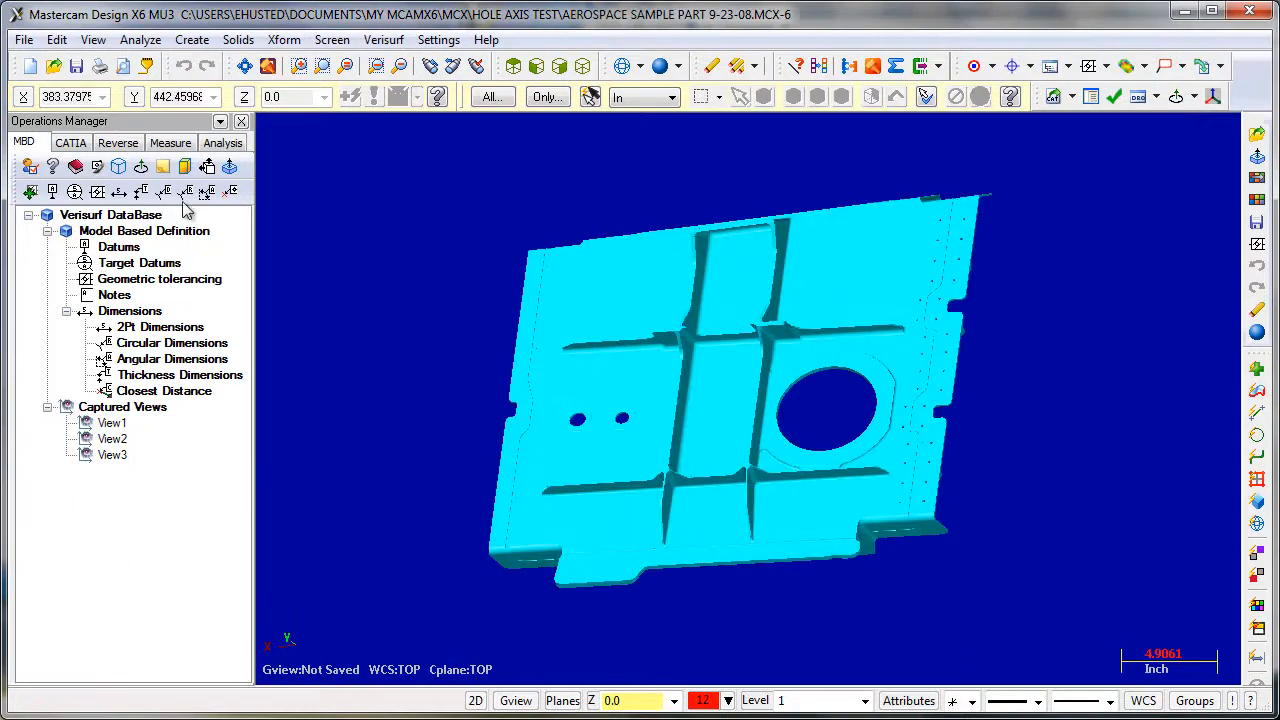
- Centerline all aerospace part holes, check the 35-feature report, and view from View3
{"action": "left_click", "coordinate": [229, 167]}
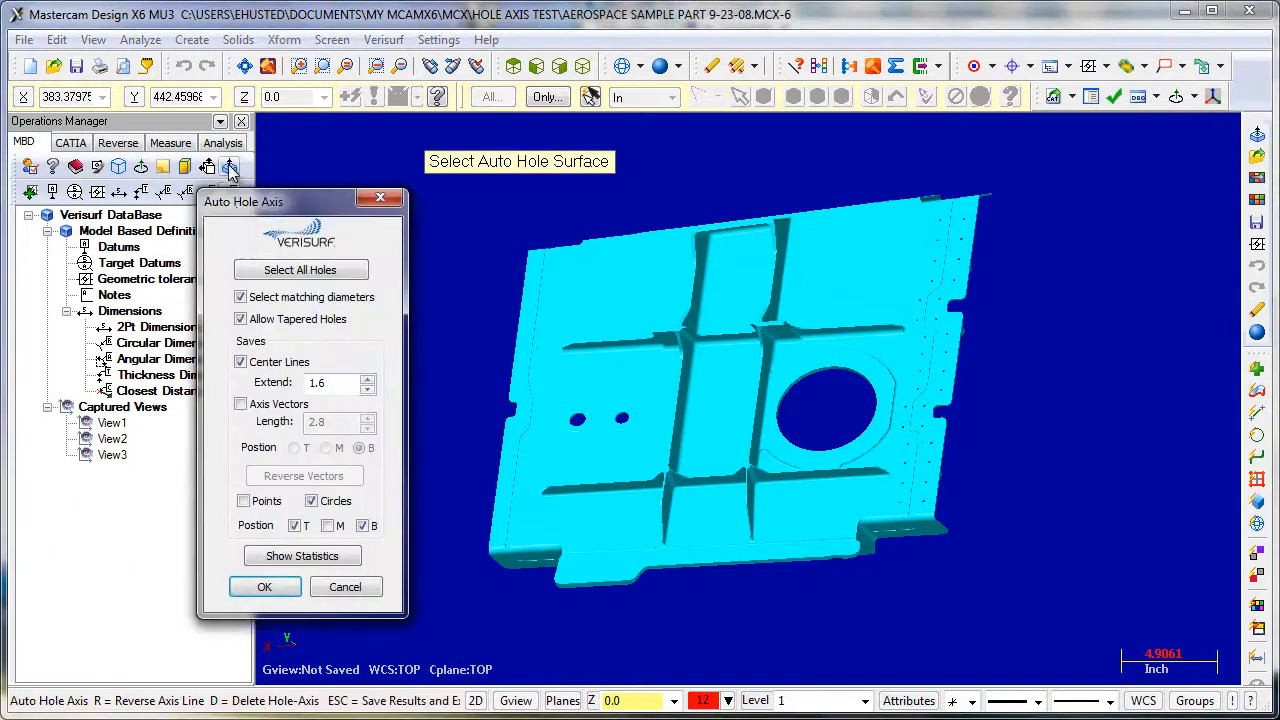
{"action": "left_click", "coordinate": [300, 269]}
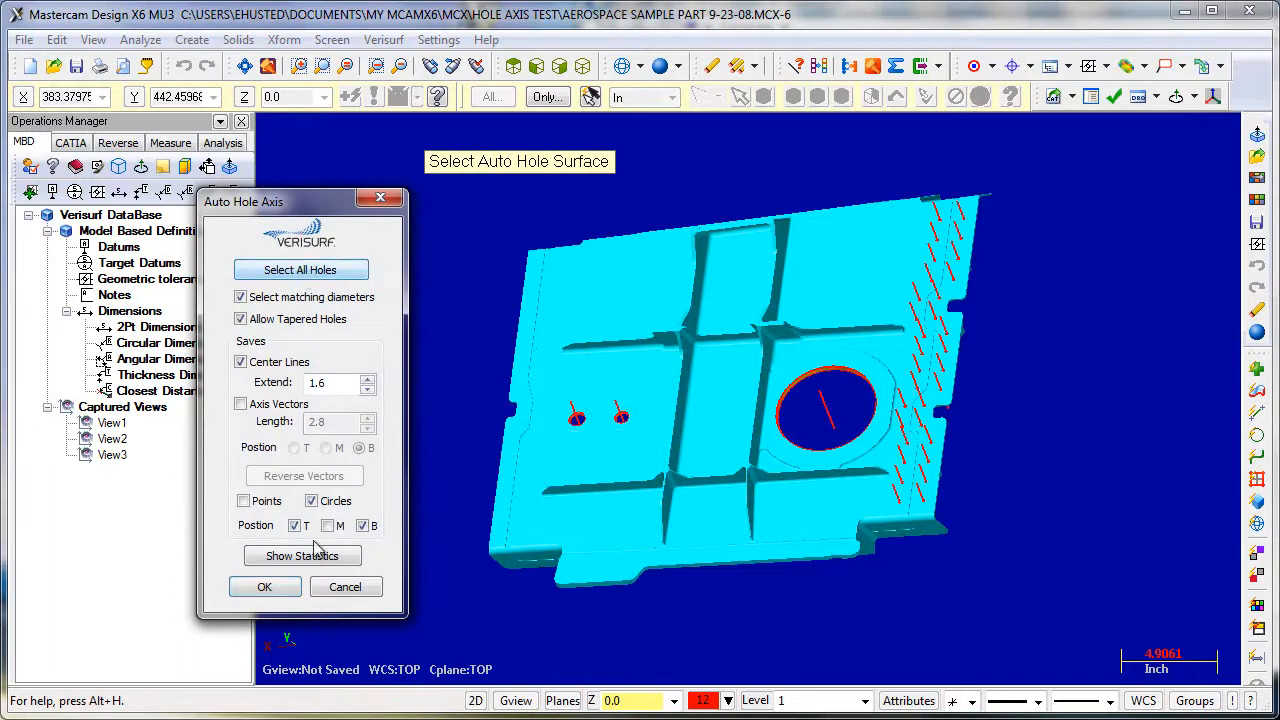
{"action": "left_click", "coordinate": [302, 555]}
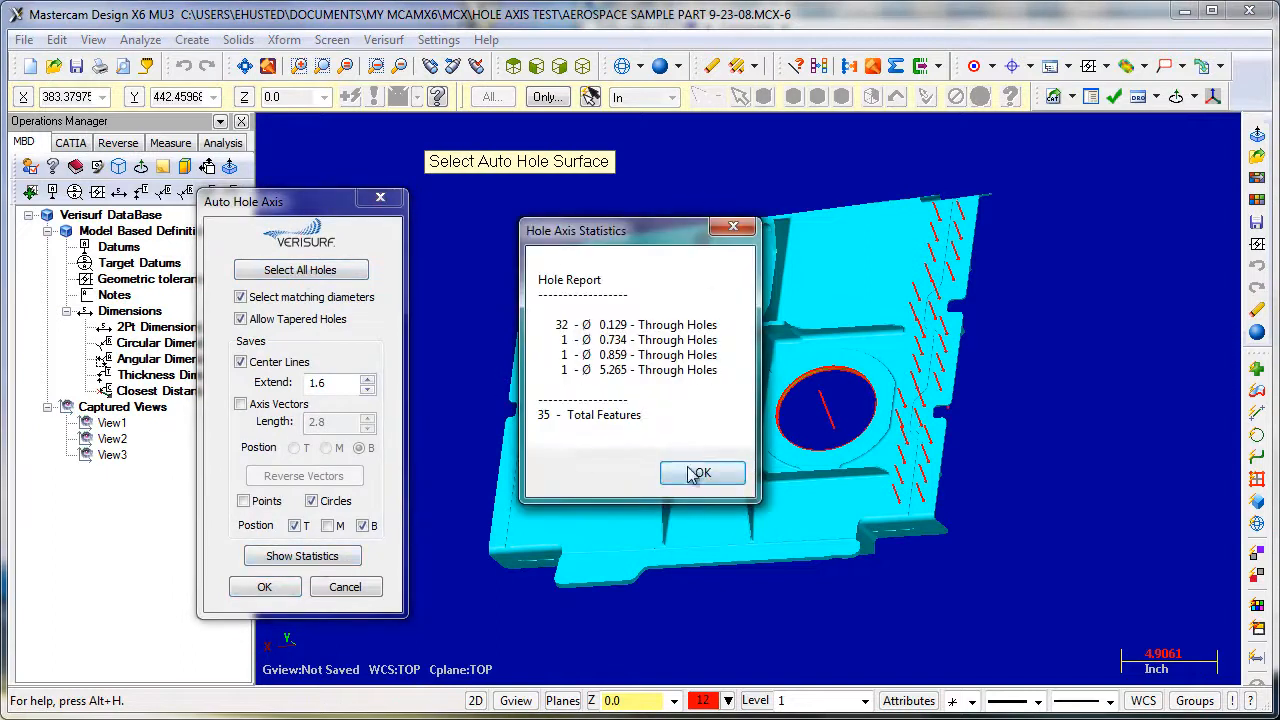
{"action": "left_click", "coordinate": [702, 473]}
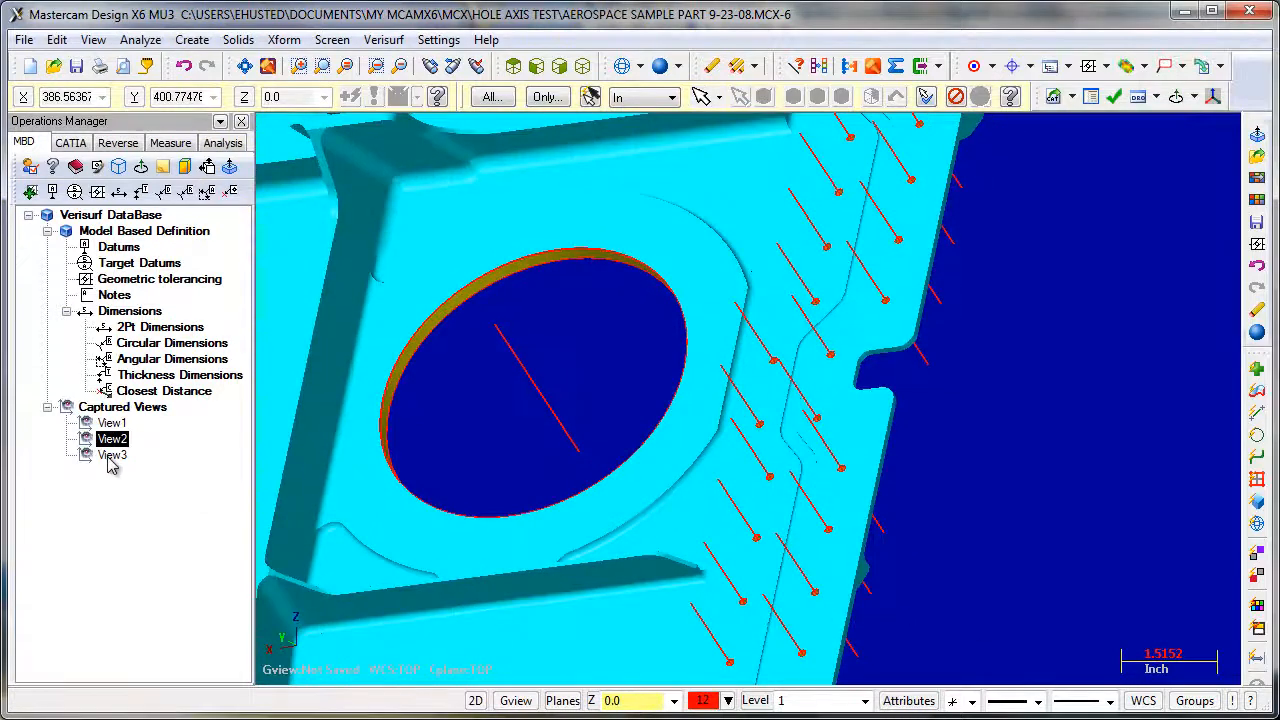
{"action": "left_click", "coordinate": [112, 455]}
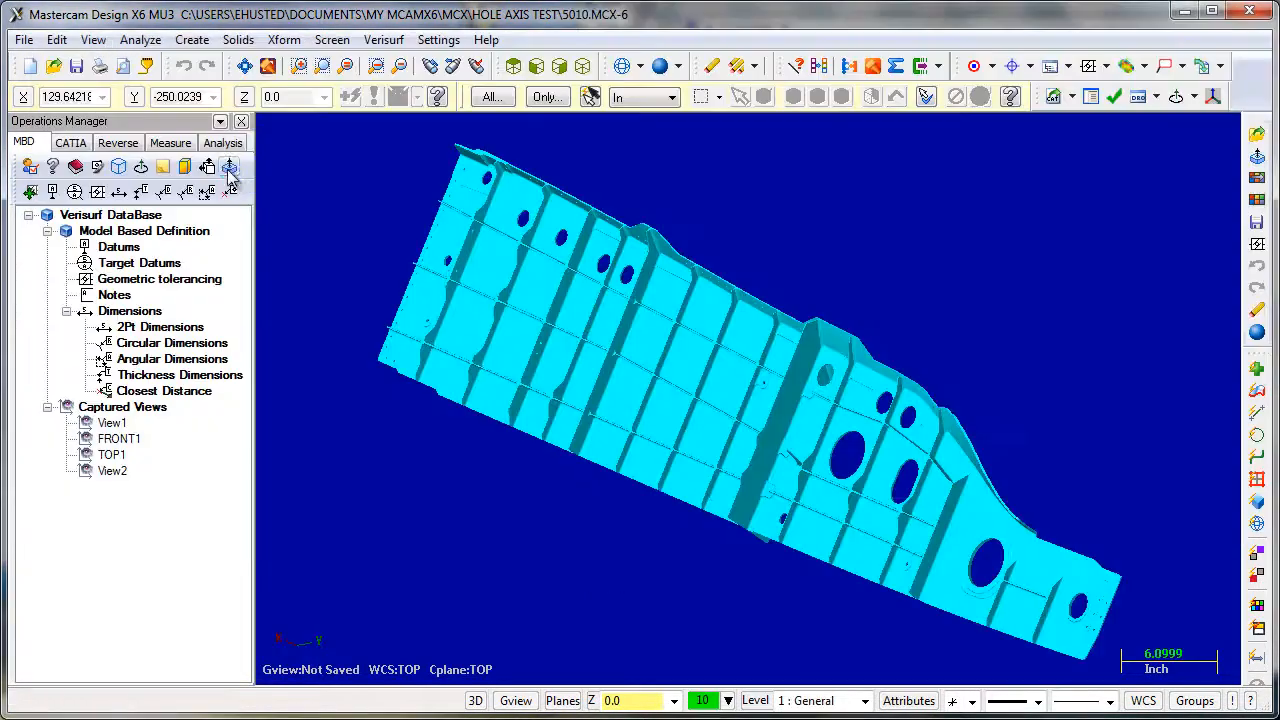
- Add red centerlines to all holes on the 5010 part and view from View2
{"action": "left_click", "coordinate": [229, 167]}
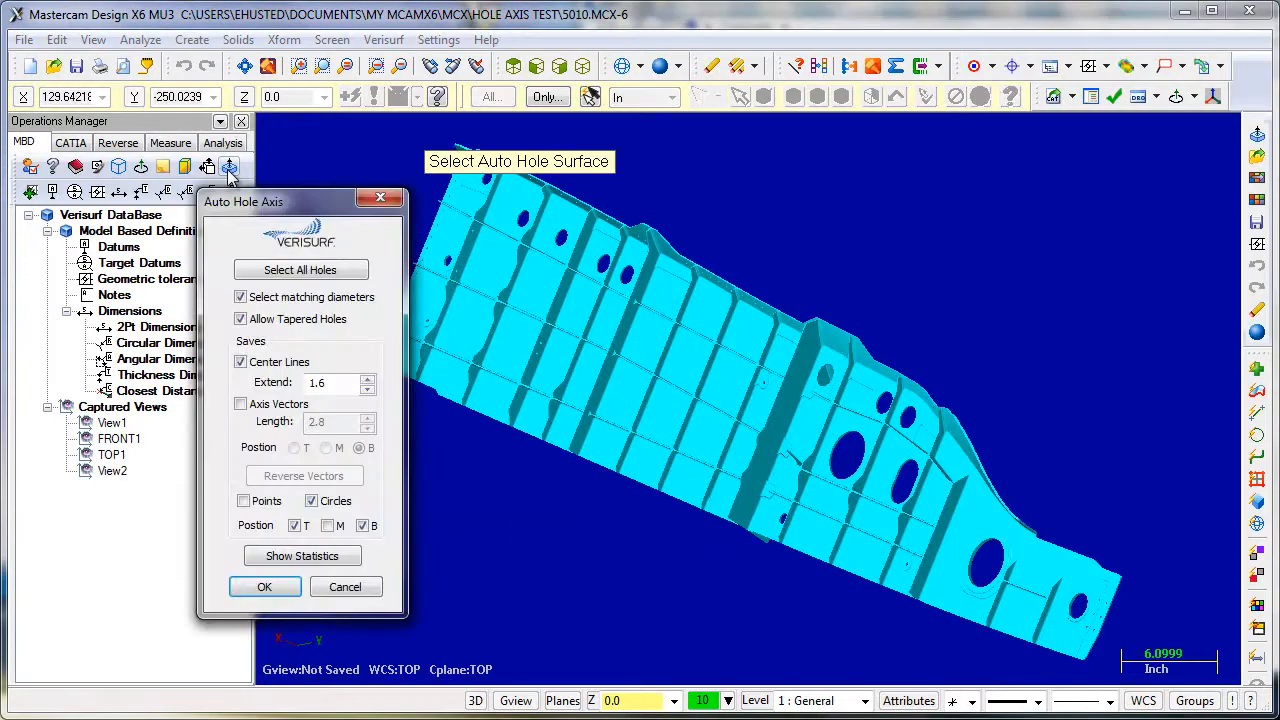
{"action": "left_click", "coordinate": [300, 269]}
{"action": "type", "text": "1"}
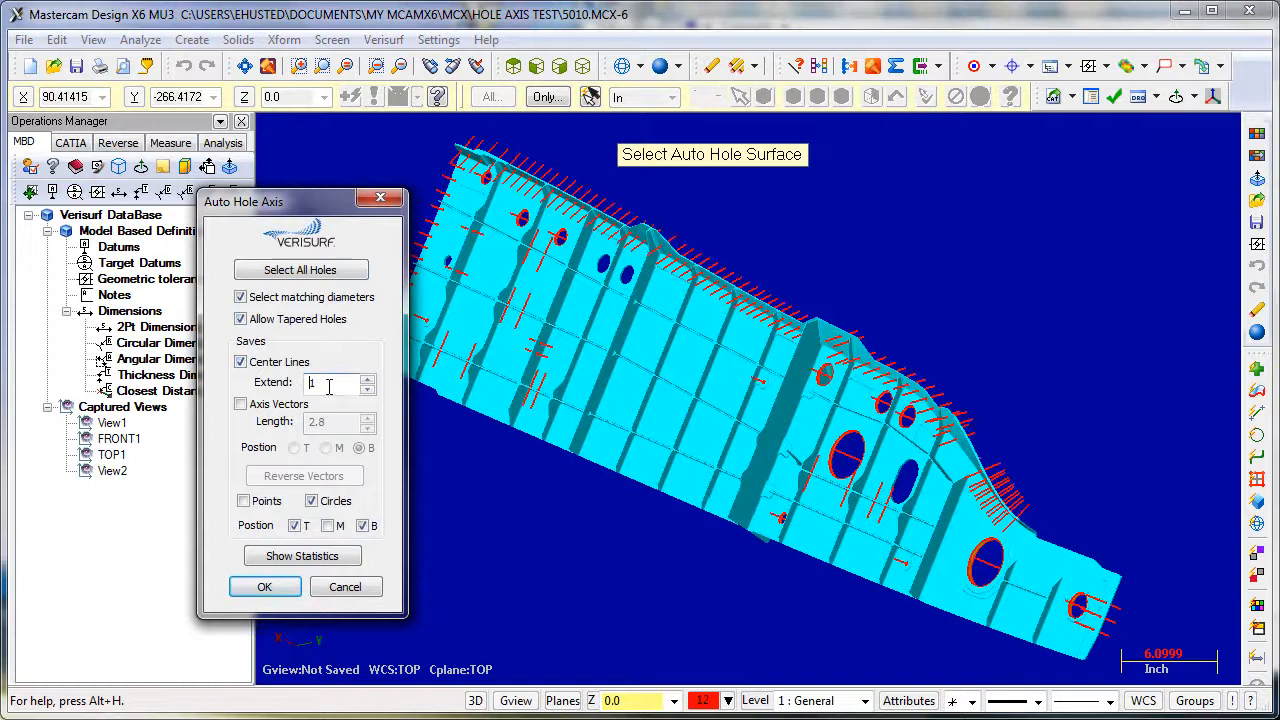
{"action": "left_click", "coordinate": [302, 555]}
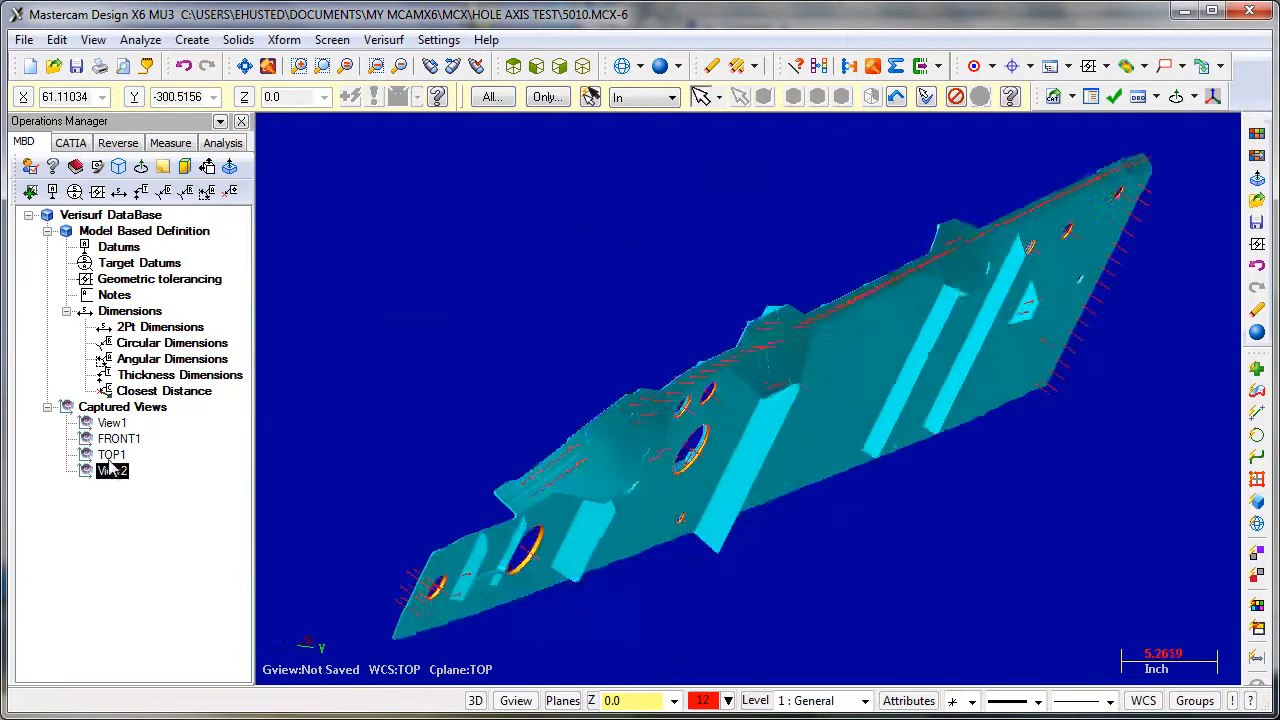
{"action": "double_click", "coordinate": [119, 438]}
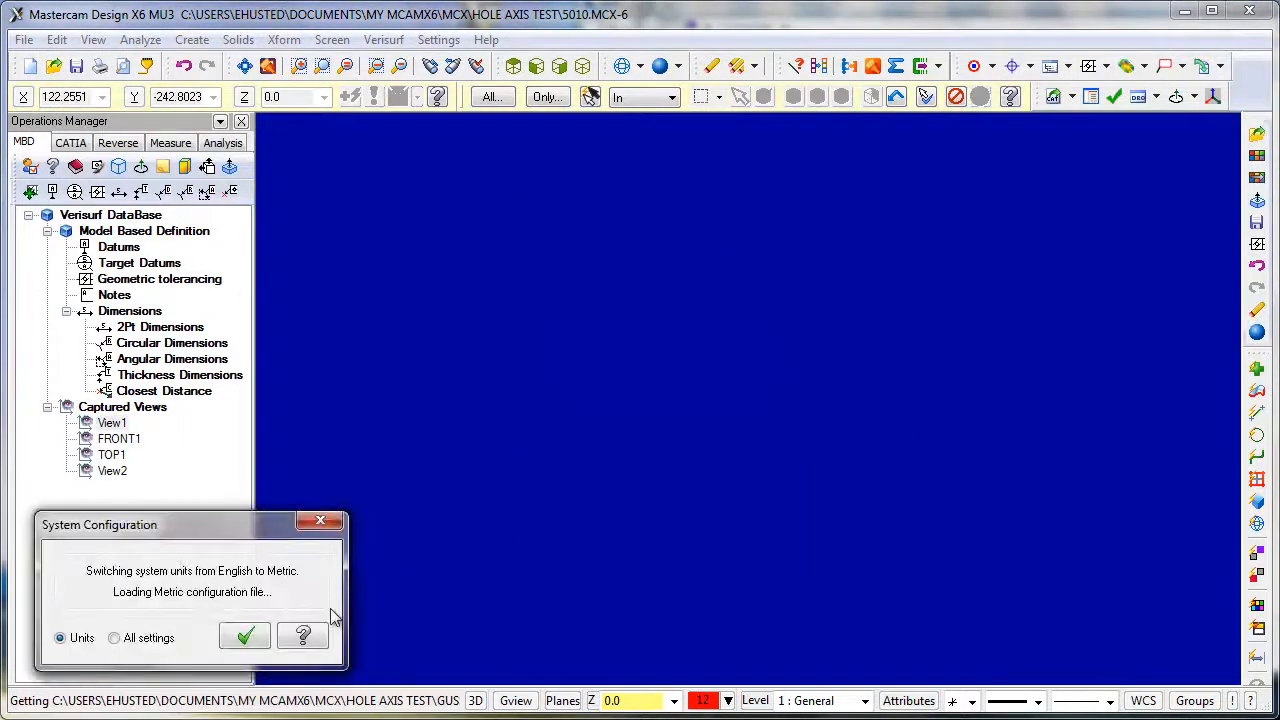
- Accept metric units, view GUSSOBERTEIL from FRONT1/ISO1, centerline holes, show 309-feature report
{"action": "left_click", "coordinate": [243, 636]}
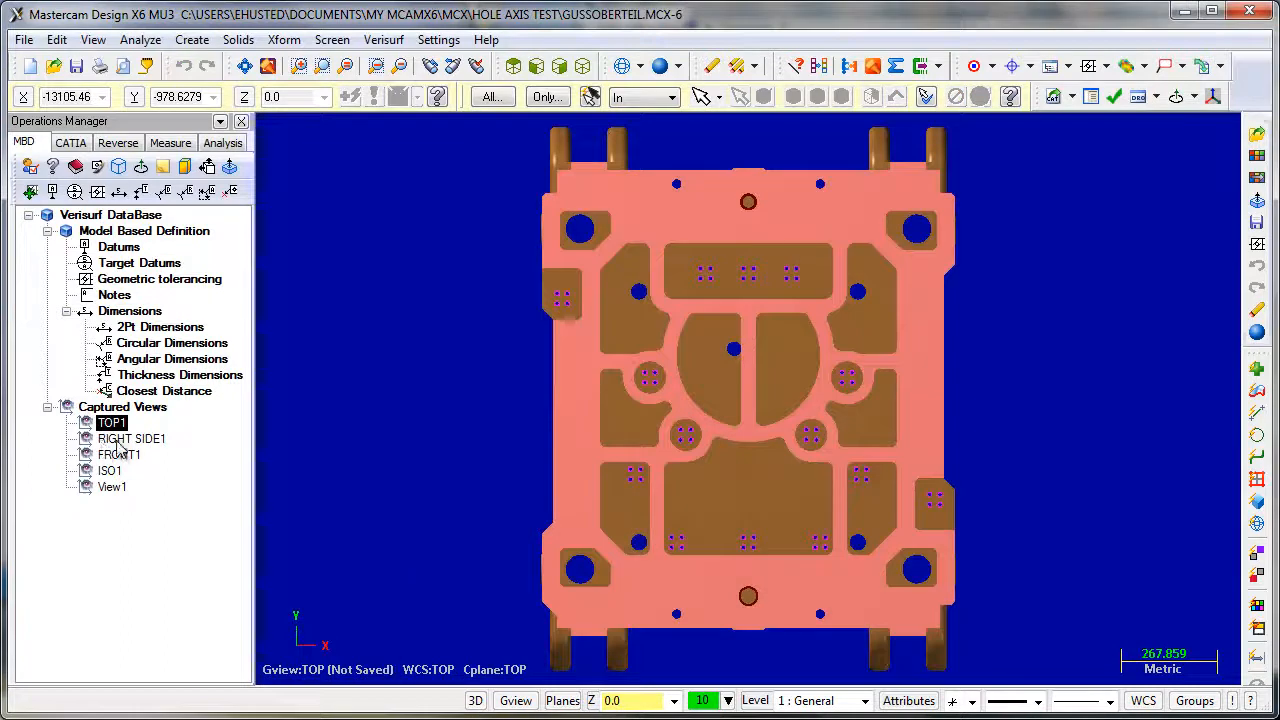
{"action": "left_click", "coordinate": [118, 454]}
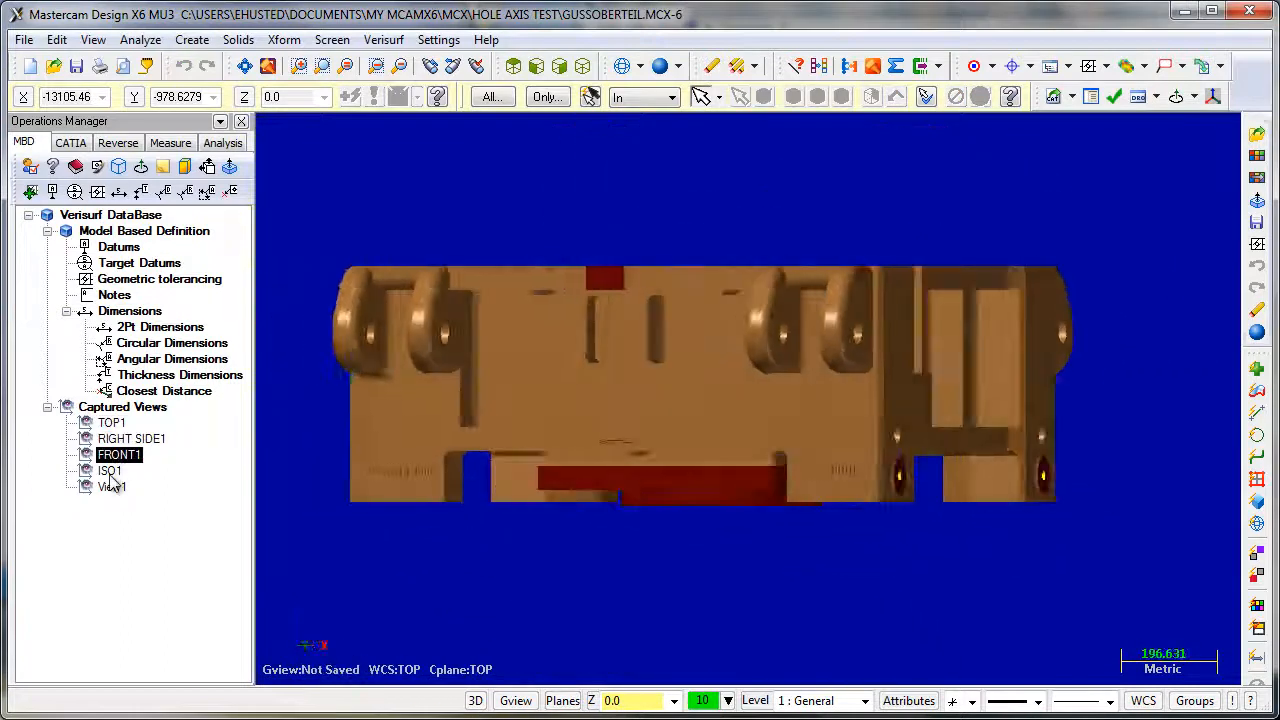
{"action": "left_click", "coordinate": [112, 487]}
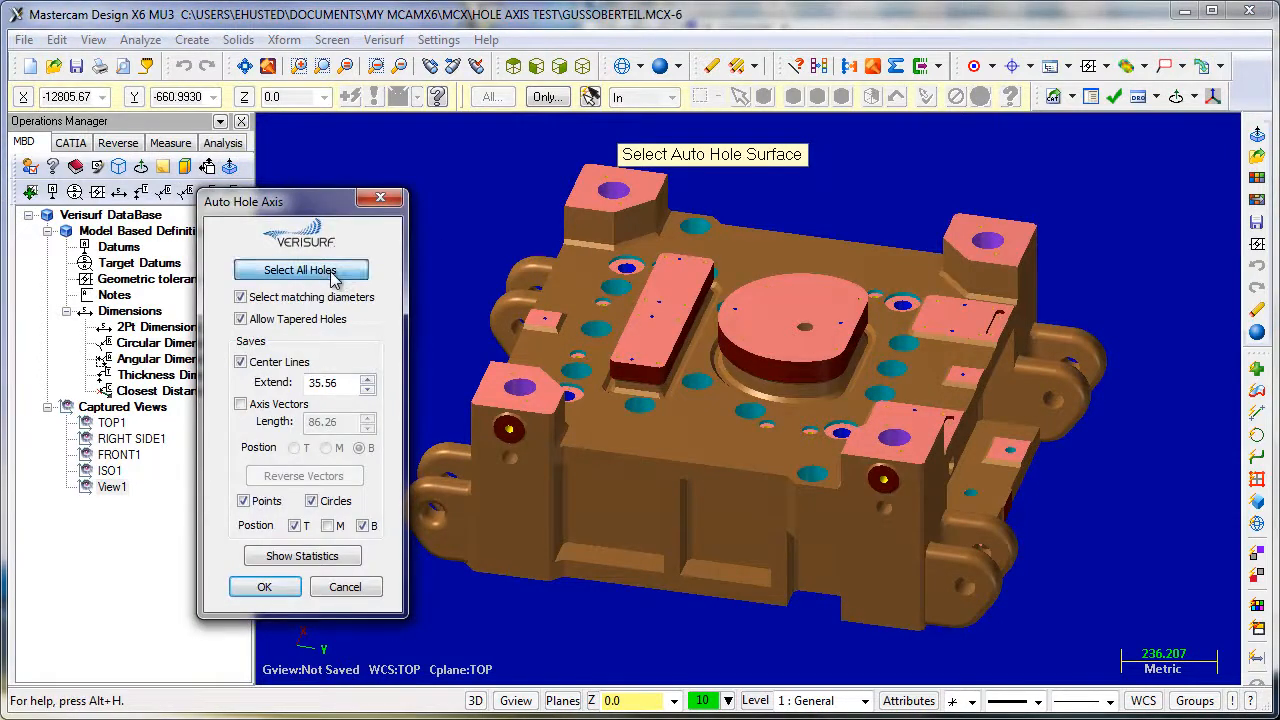
{"action": "left_click", "coordinate": [300, 269]}
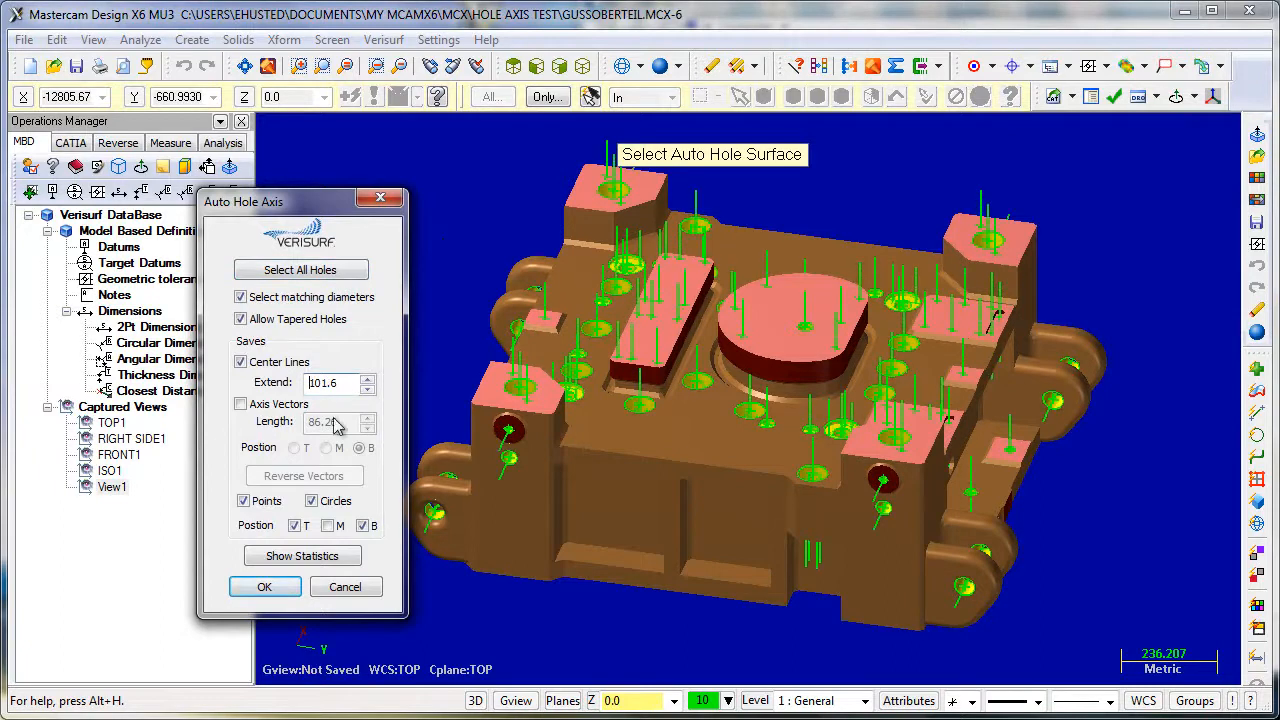
{"action": "left_click", "coordinate": [303, 555]}
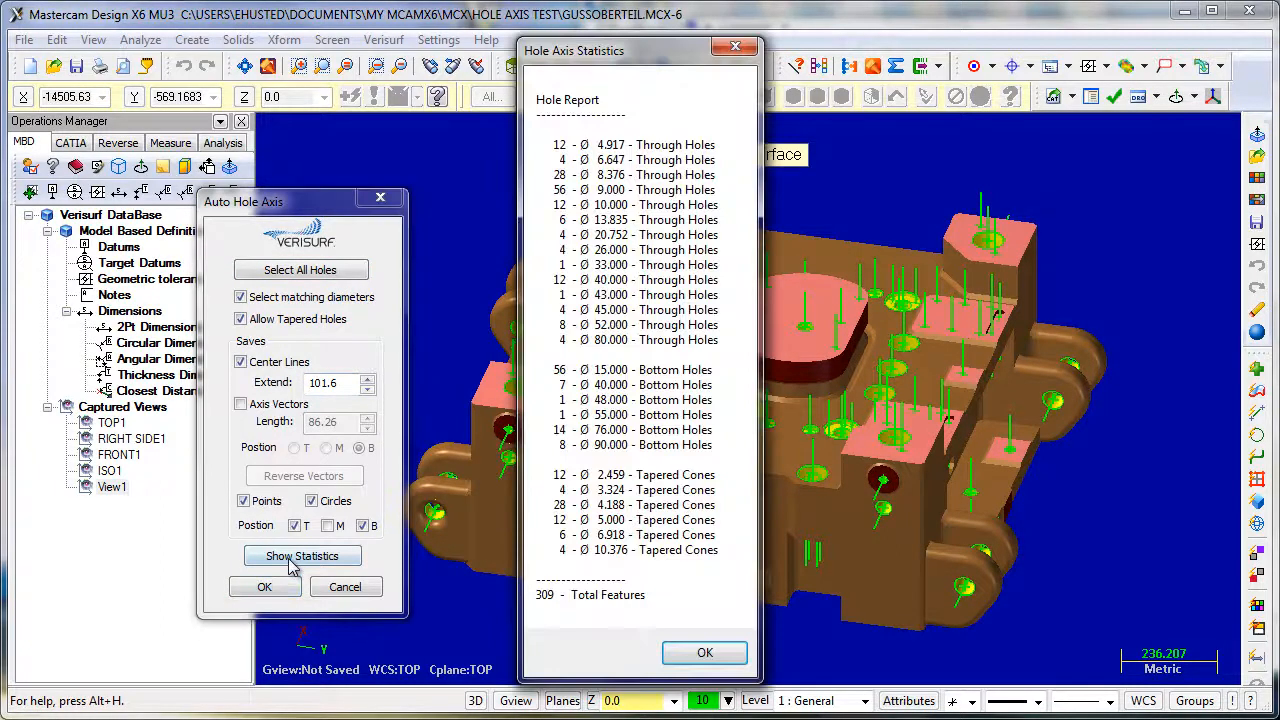